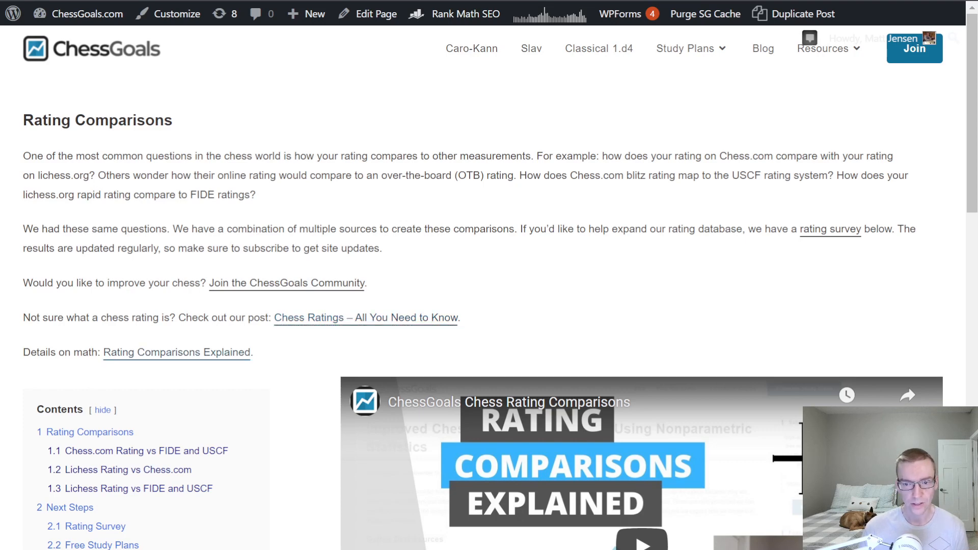
pyautogui.moveTo(142, 348)
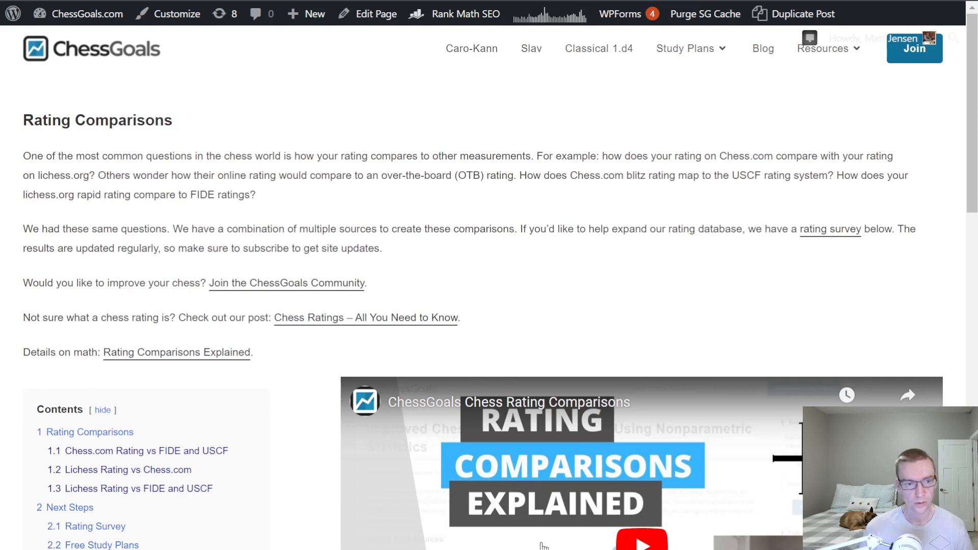
# Scroll past the intro and video to the Chess.com Rating vs FIDE and USCF table.
pyautogui.scroll(-3)
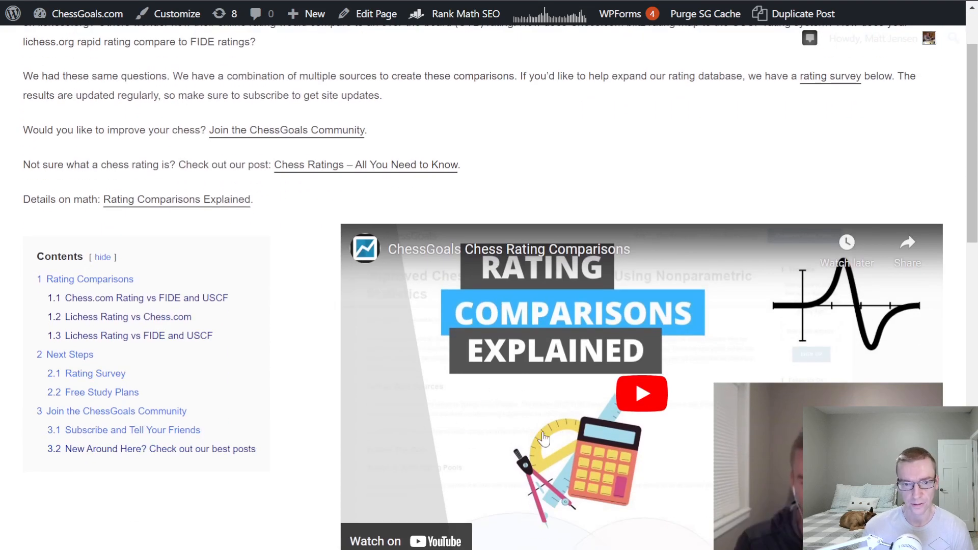
pyautogui.moveTo(527, 431)
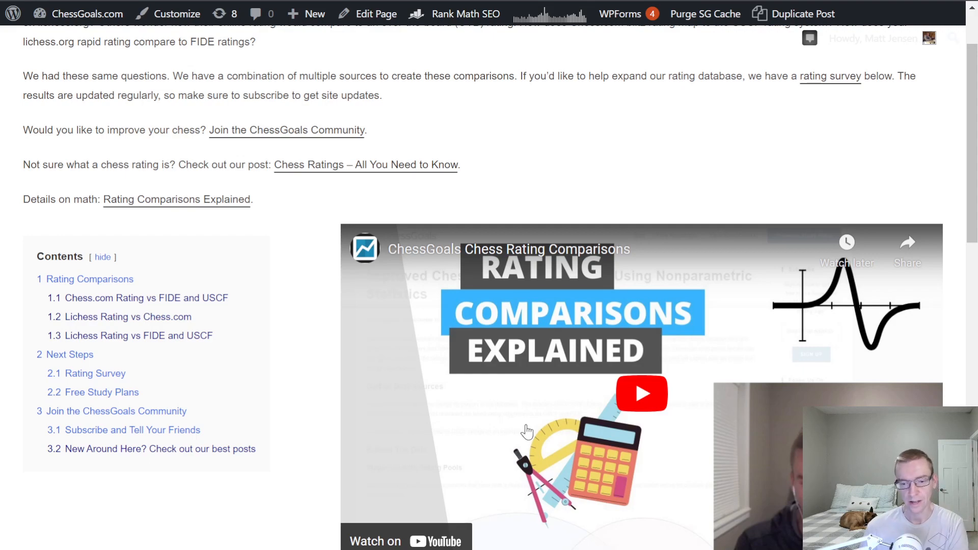
pyautogui.scroll(-3)
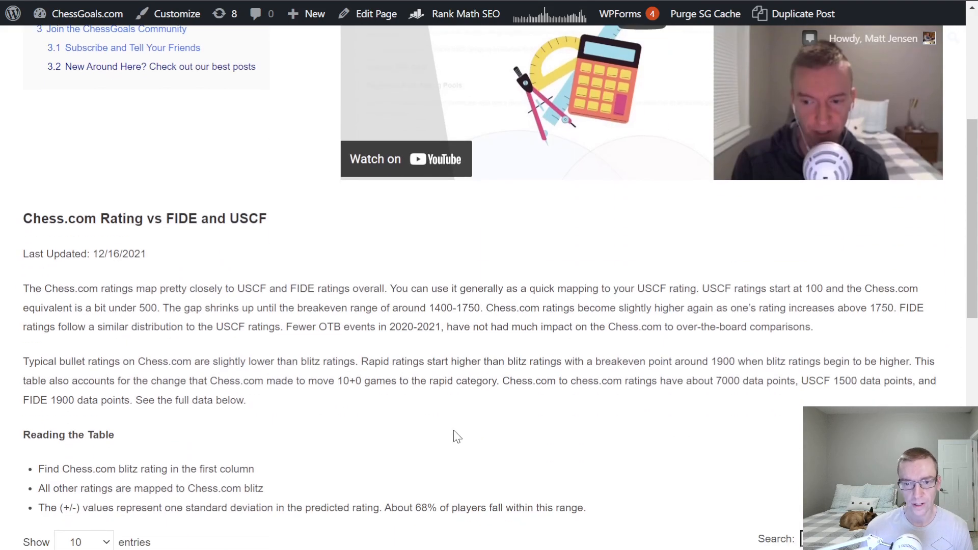
pyautogui.scroll(-3)
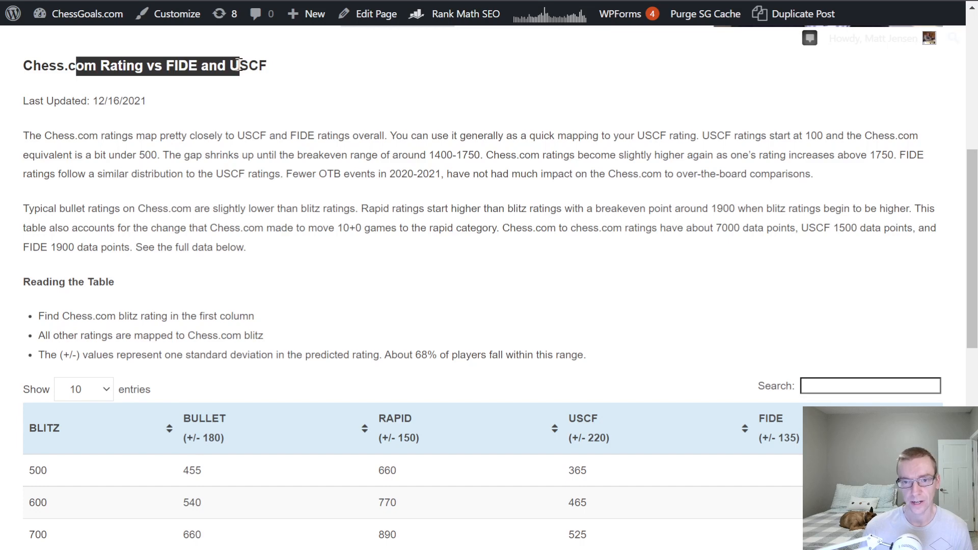
pyautogui.moveTo(215, 317)
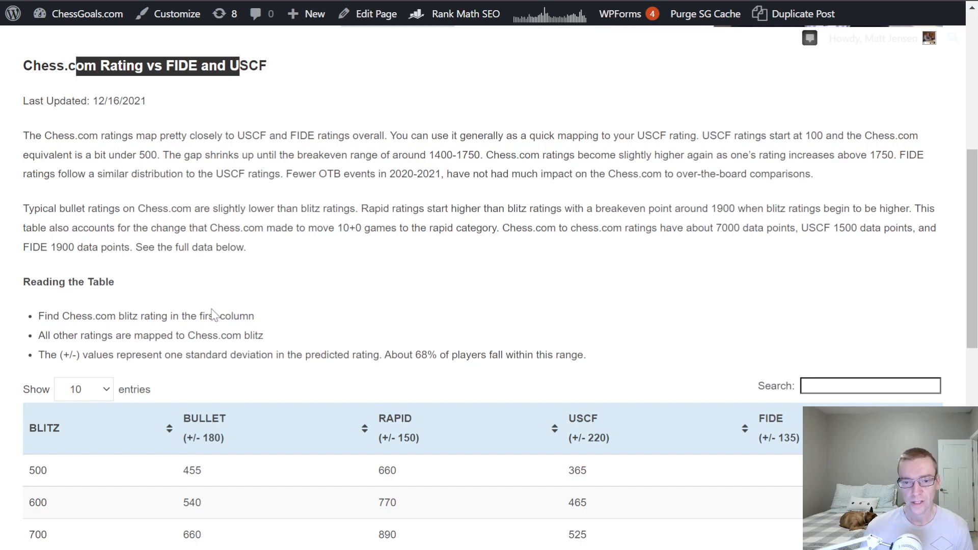
pyautogui.click(75, 428)
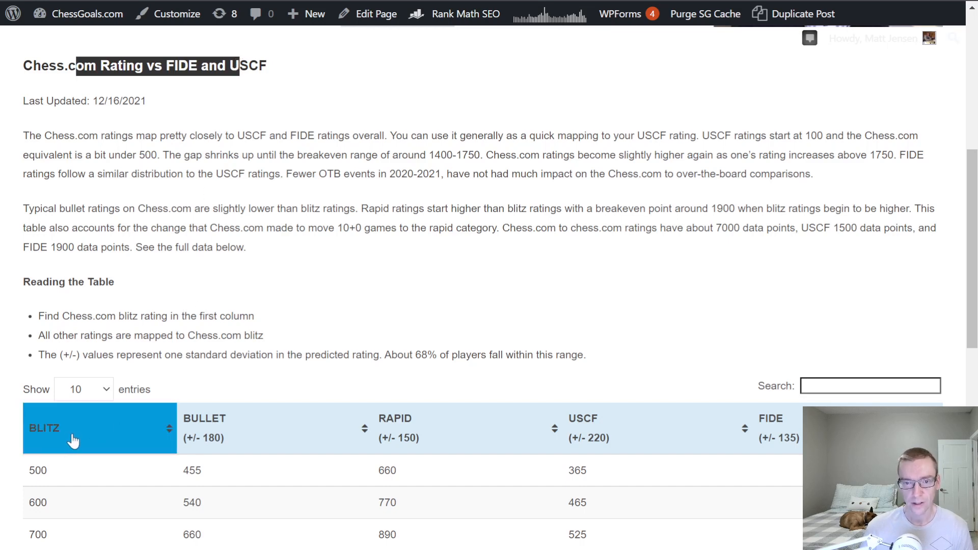
# Highlight the 800 blitz rating and its matching 755 bullet rating in the table.
pyautogui.scroll(-3)
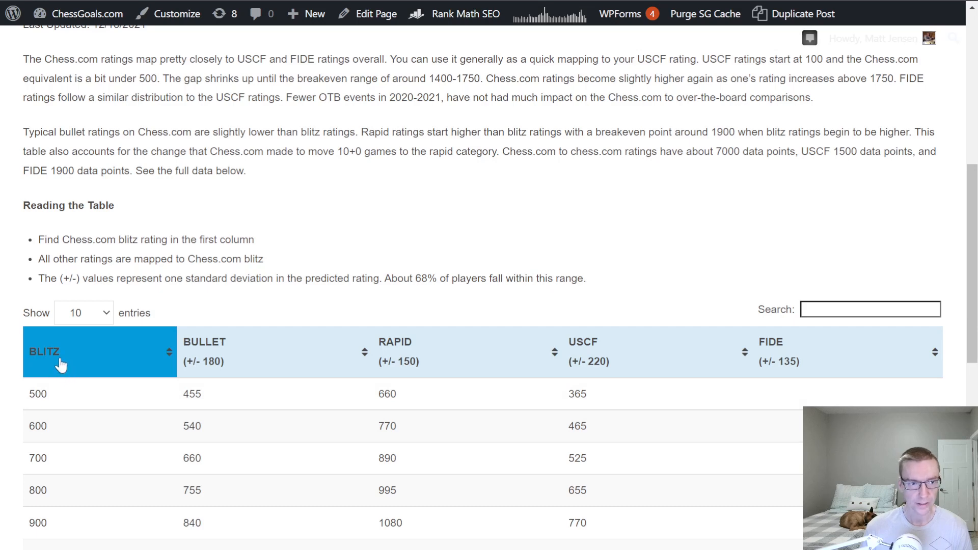
pyautogui.scroll(-3)
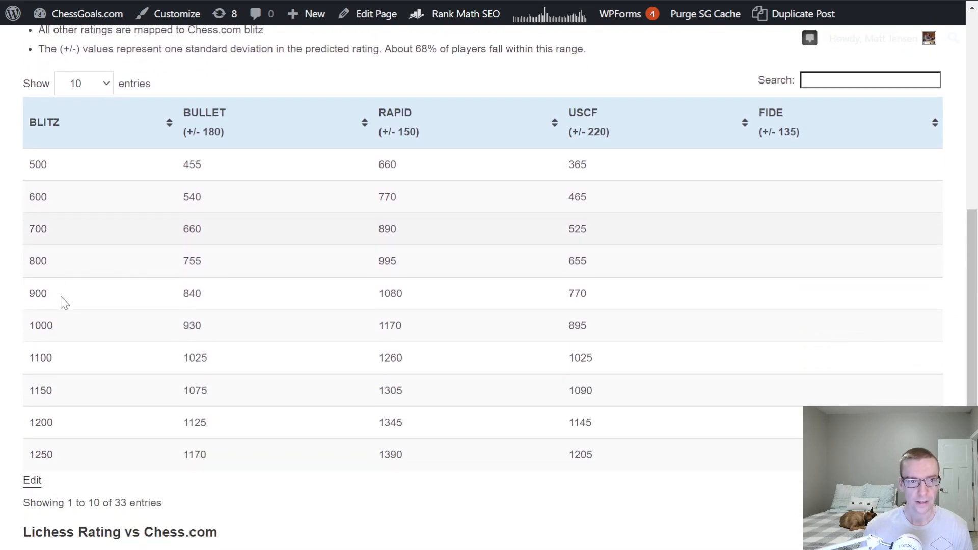
pyautogui.moveTo(225, 166)
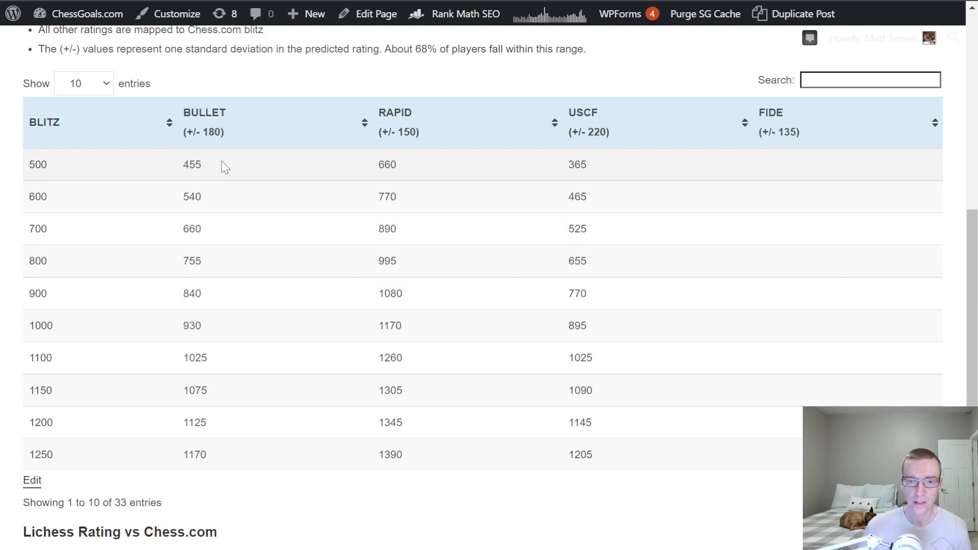
pyautogui.doubleClick(37, 261)
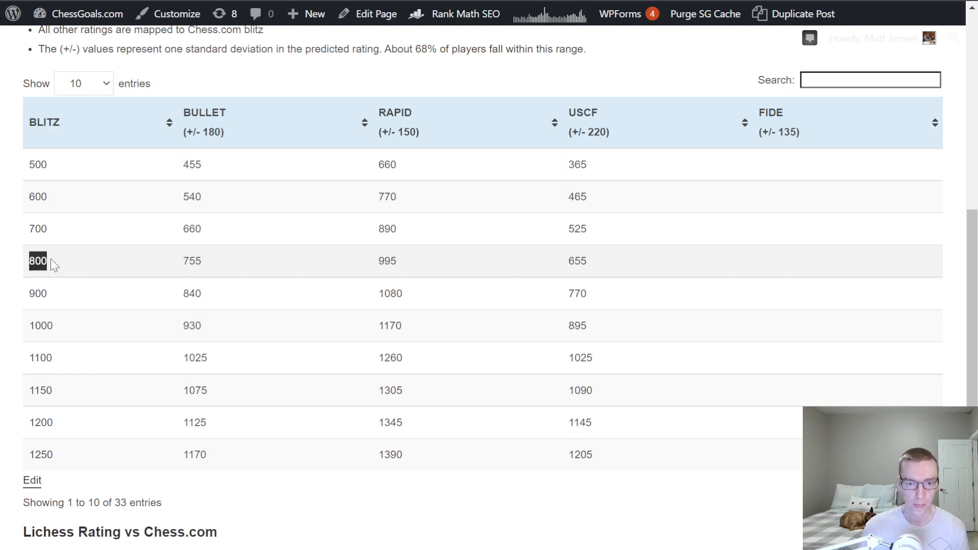
pyautogui.doubleClick(191, 260)
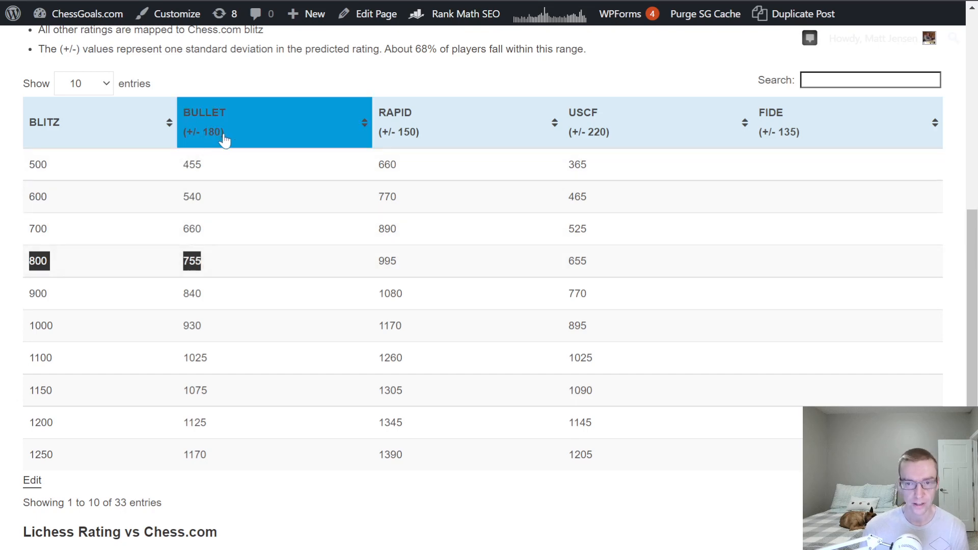
pyautogui.moveTo(187, 156)
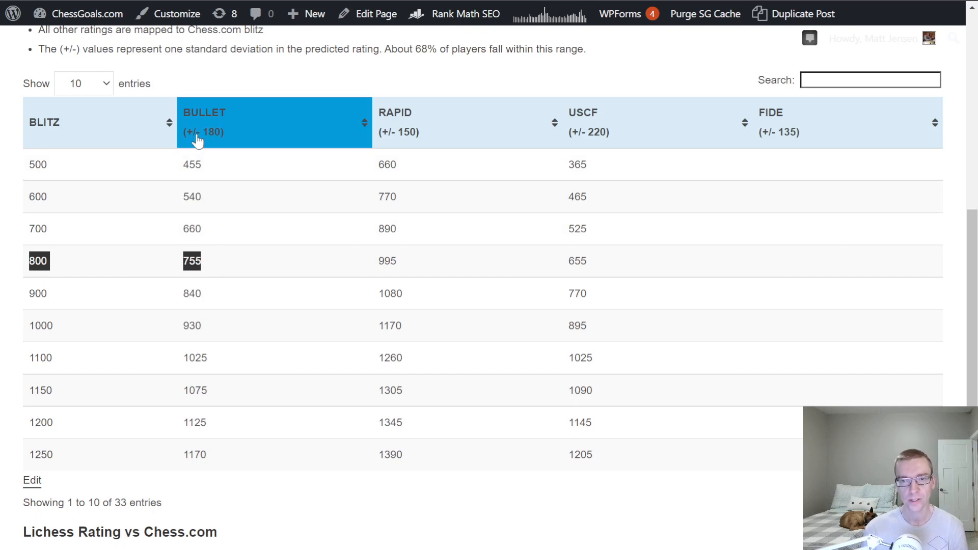
pyautogui.moveTo(370, 73)
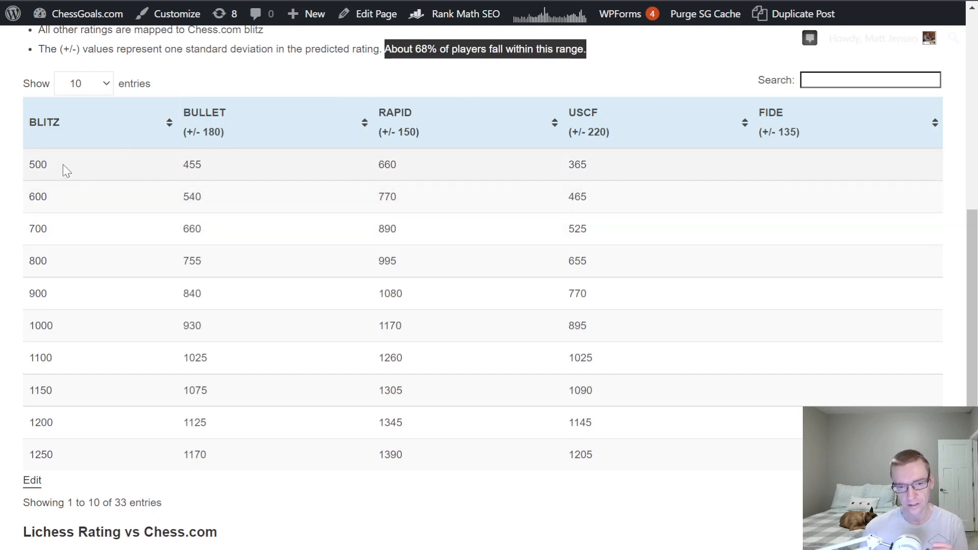
pyautogui.moveTo(177, 175)
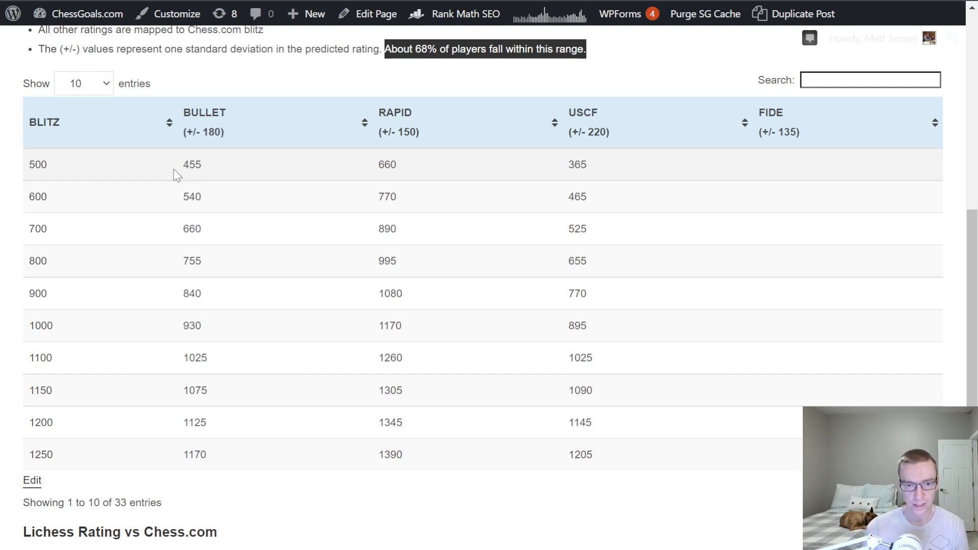
pyautogui.moveTo(34, 261)
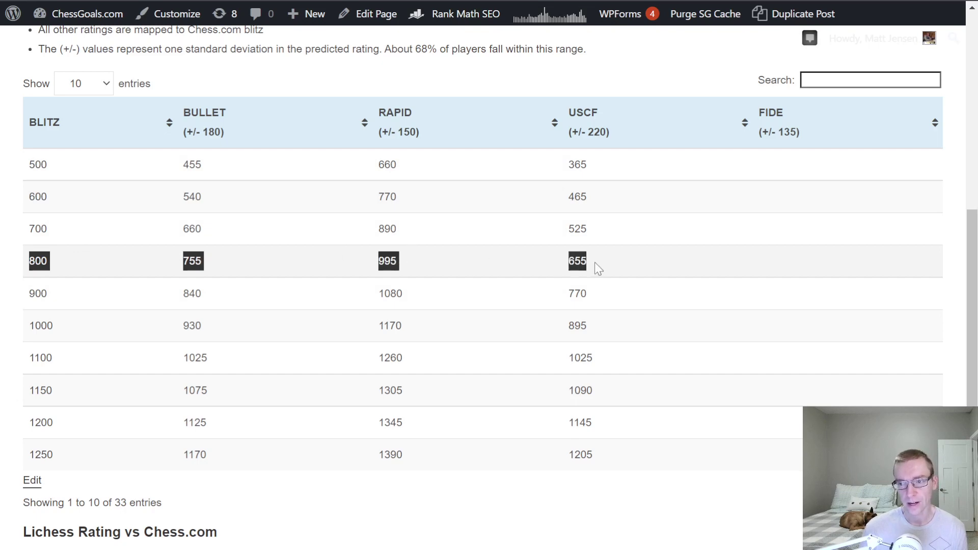
pyautogui.moveTo(604, 269)
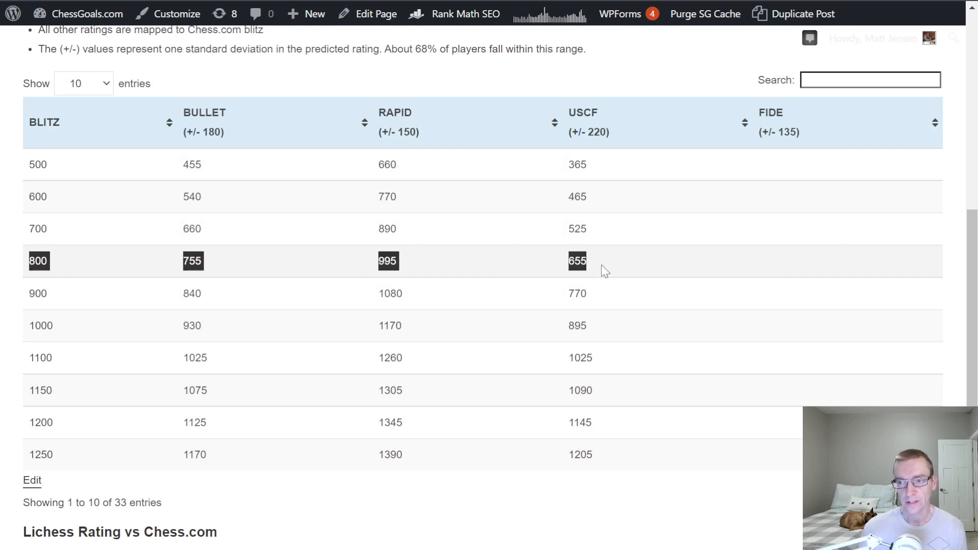
pyautogui.moveTo(775, 139)
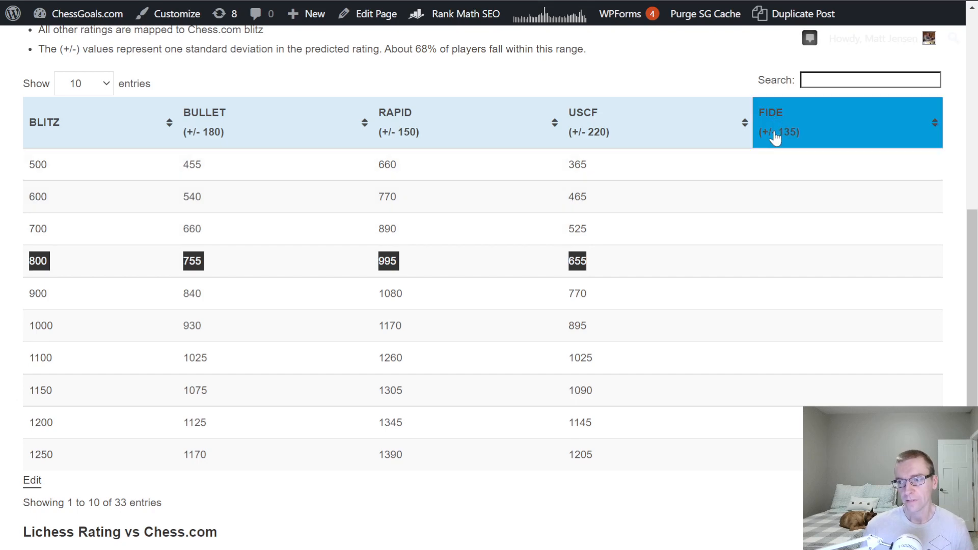
pyautogui.moveTo(748, 276)
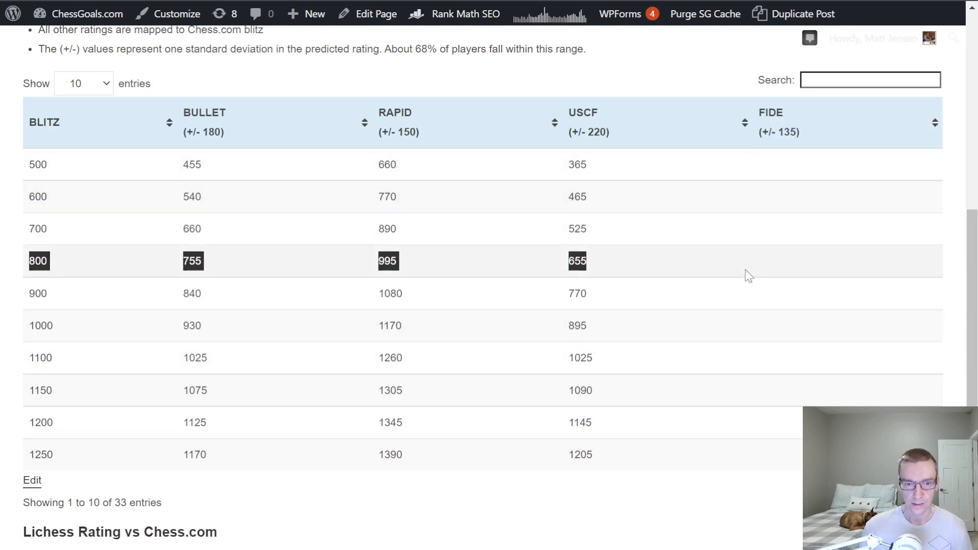
pyautogui.moveTo(776, 214)
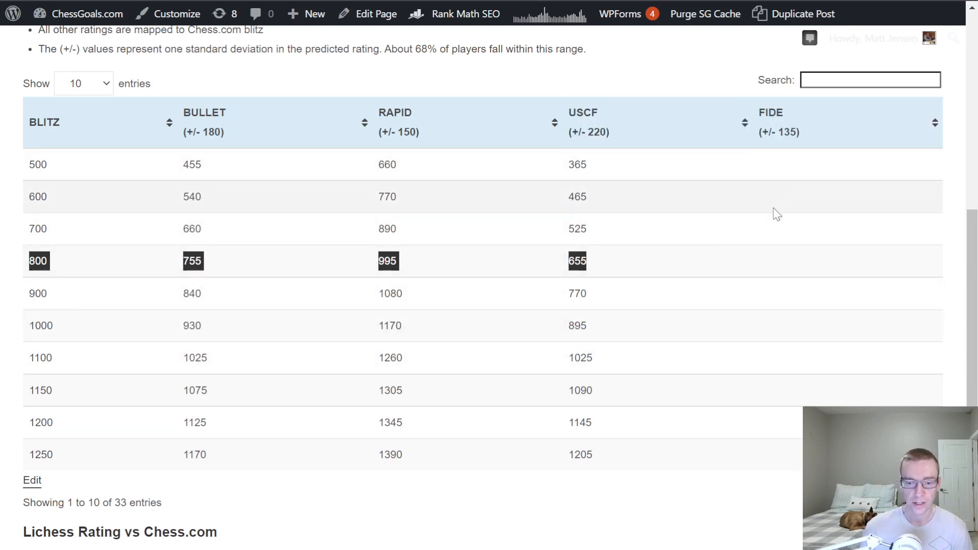
pyautogui.moveTo(784, 197)
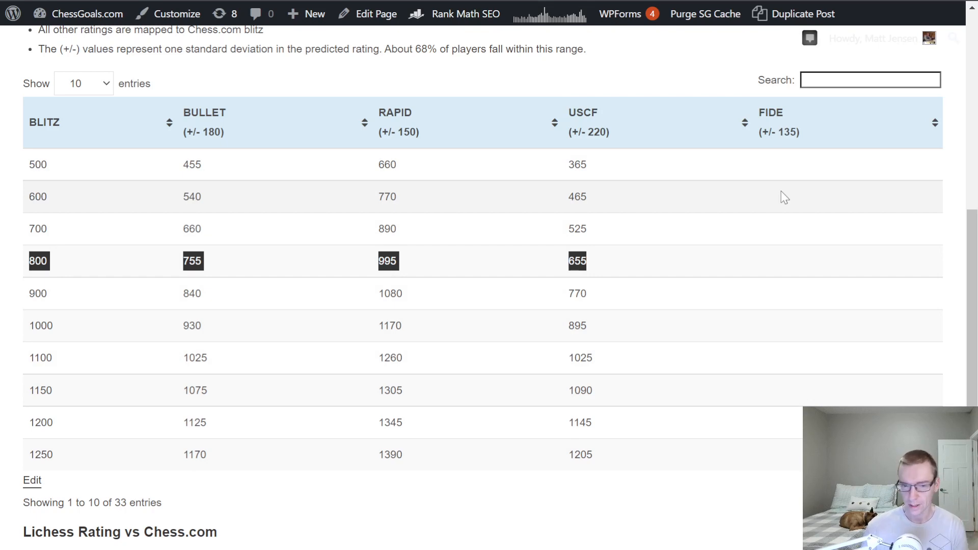
pyautogui.moveTo(778, 427)
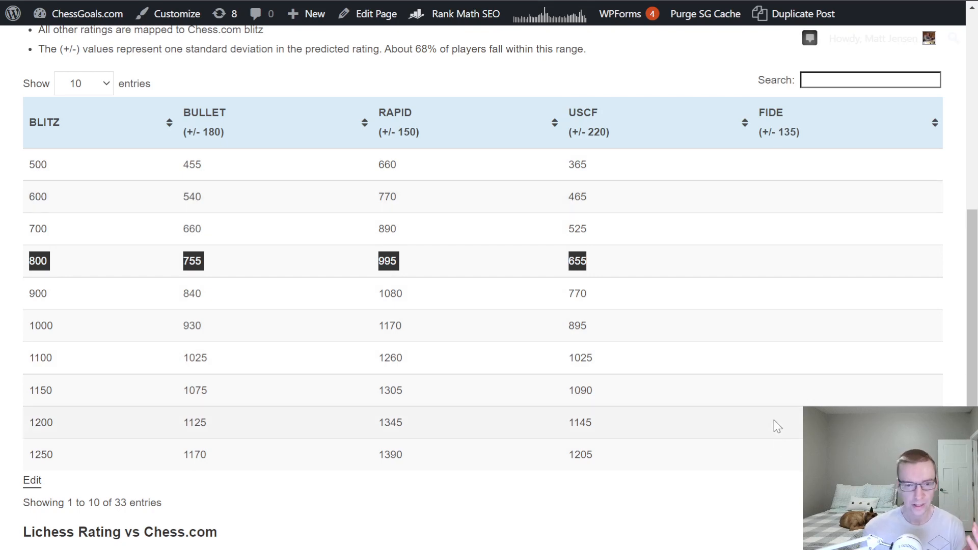
pyautogui.moveTo(756, 398)
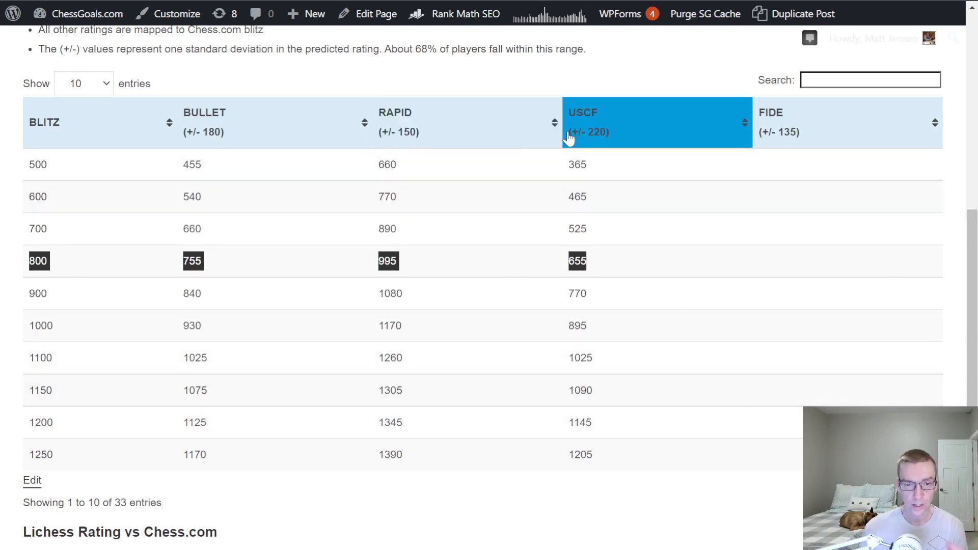
pyautogui.moveTo(606, 317)
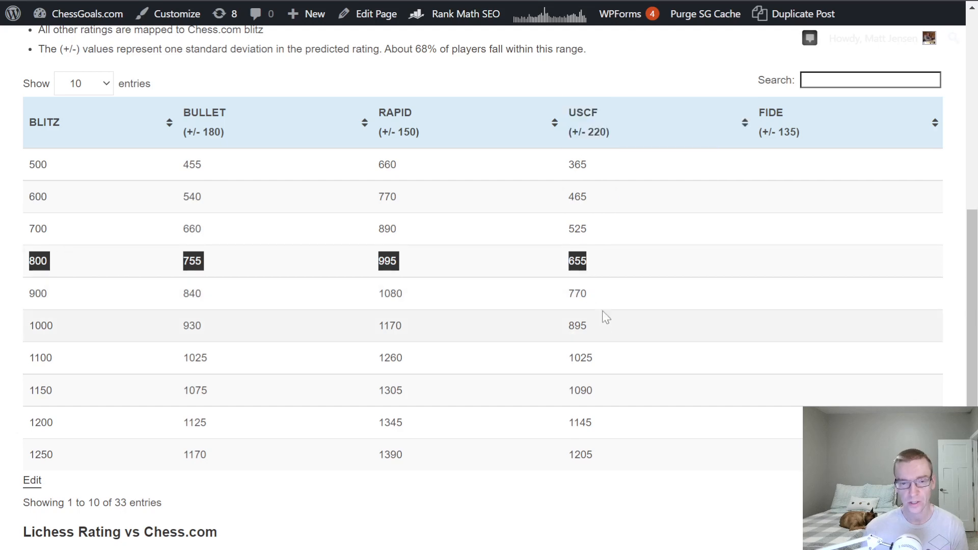
pyautogui.moveTo(573, 417)
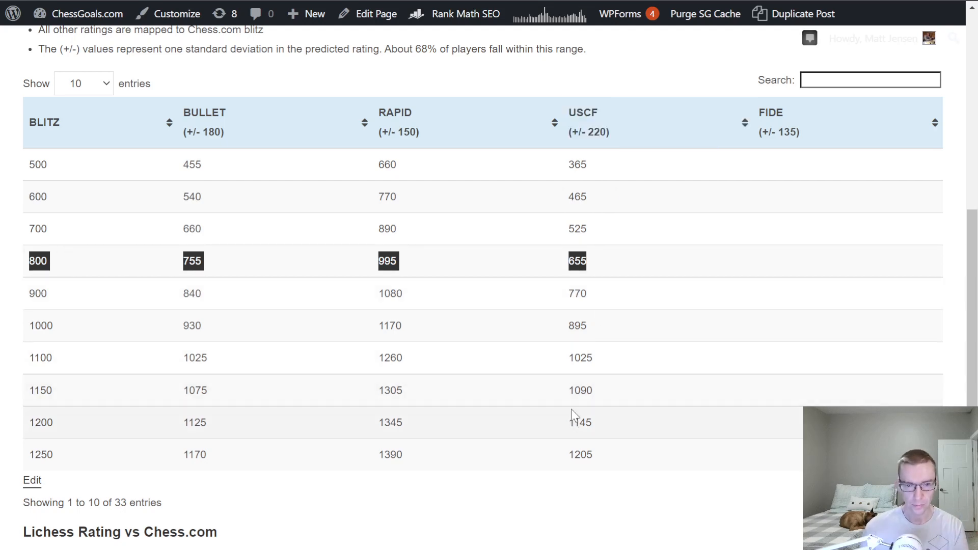
pyautogui.moveTo(768, 441)
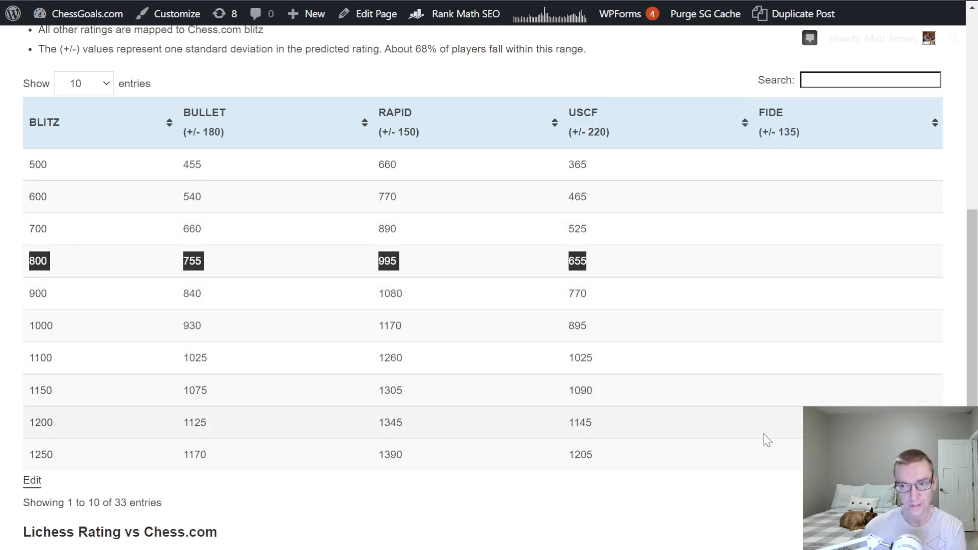
pyautogui.moveTo(767, 181)
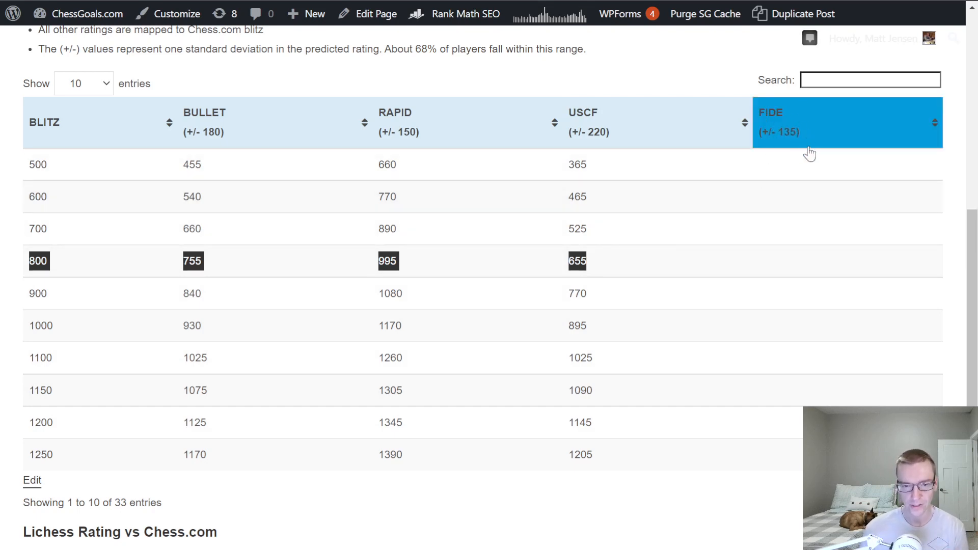
pyautogui.moveTo(50, 273)
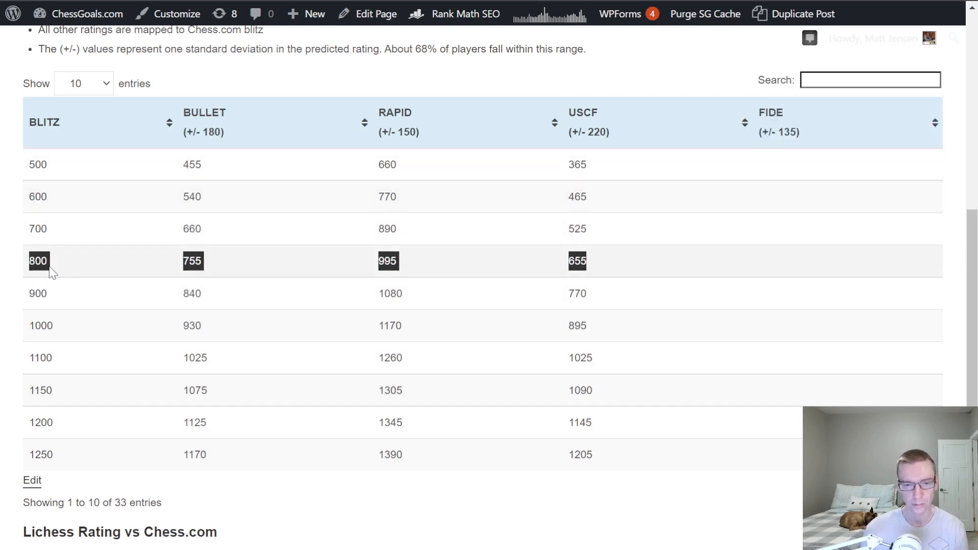
pyautogui.moveTo(41, 358)
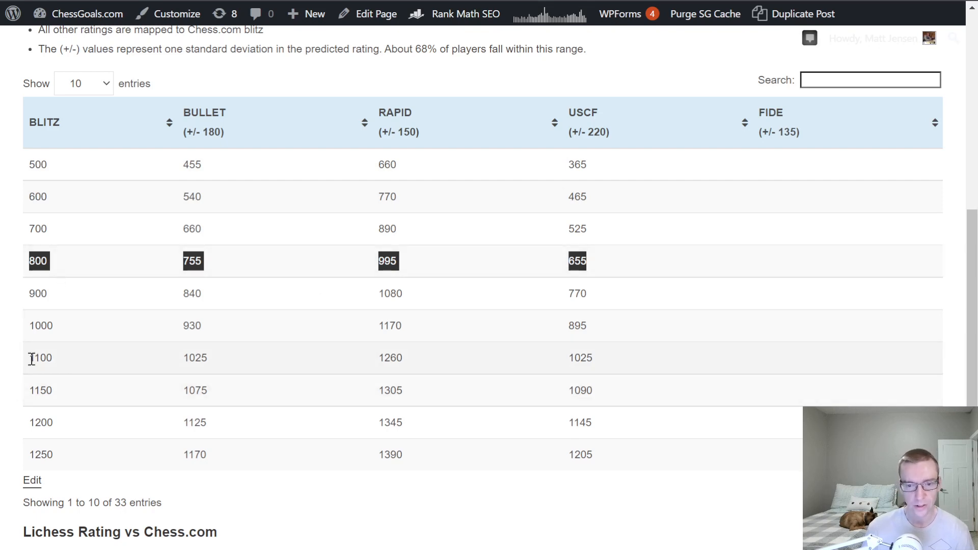
# Highlight the 1100 blitz rating as the next example.
pyautogui.doubleClick(40, 358)
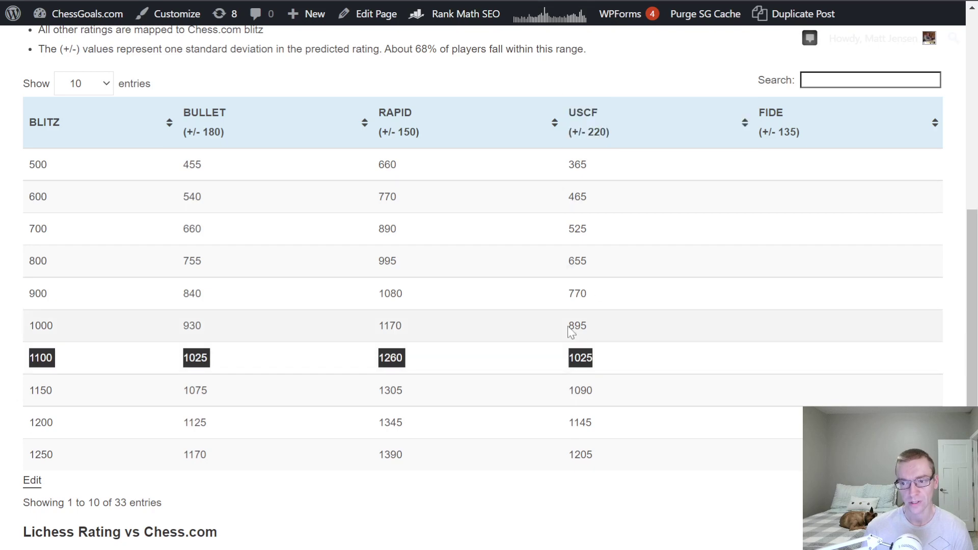
pyautogui.moveTo(72, 296)
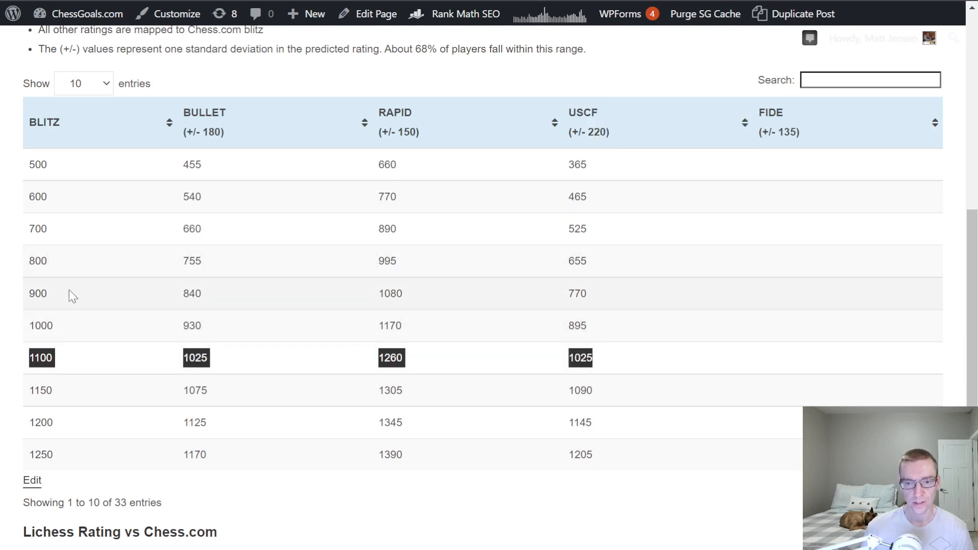
pyautogui.moveTo(526, 365)
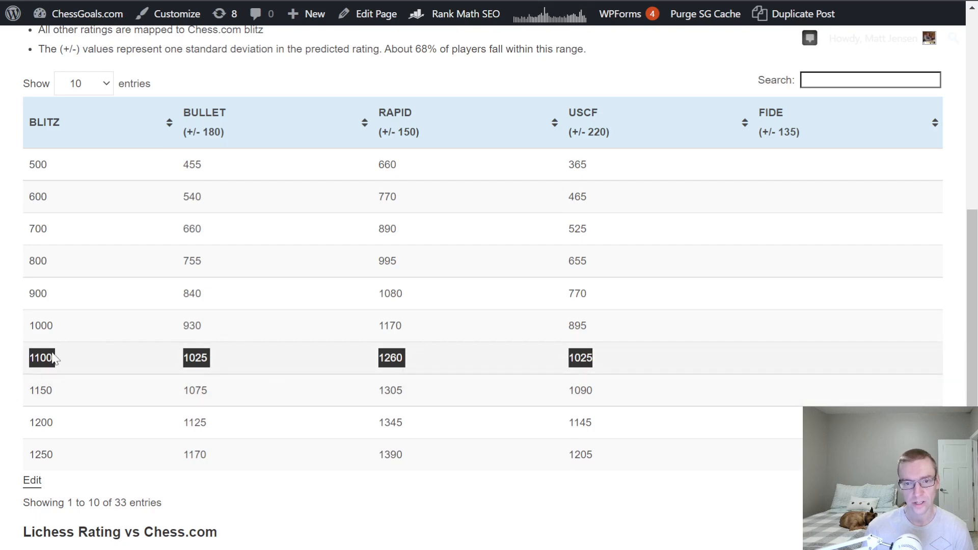
pyautogui.moveTo(236, 365)
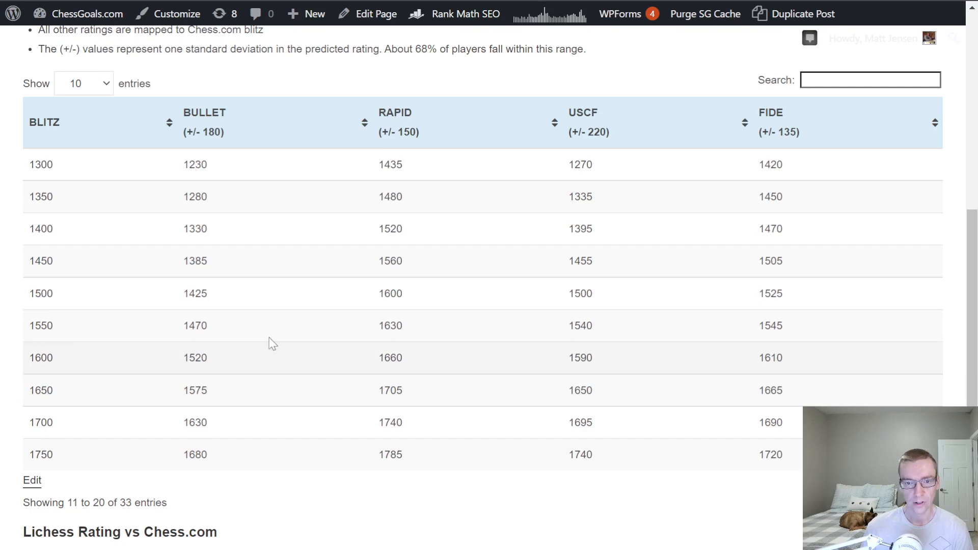
# Point out 1400 and 1470, then highlight the 1700 blitz row.
pyautogui.doubleClick(40, 228)
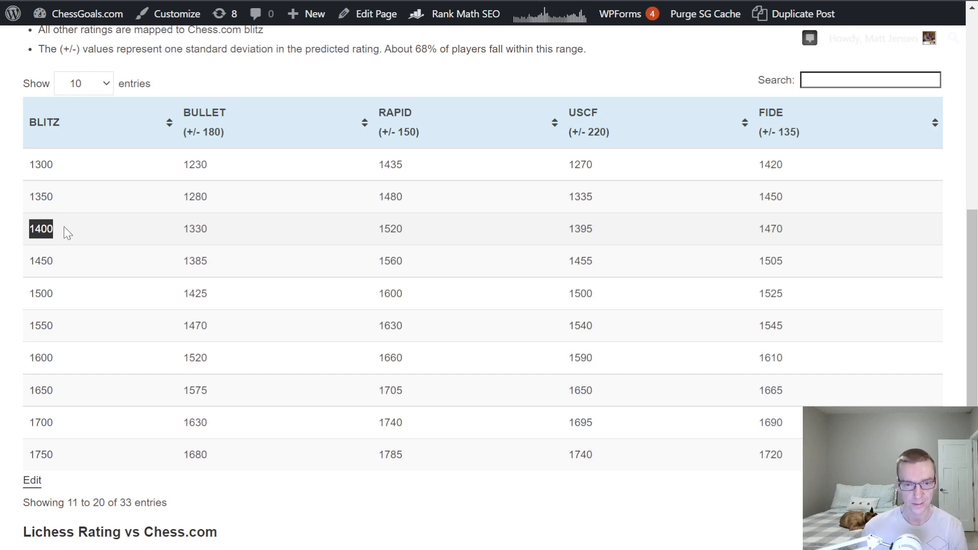
pyautogui.doubleClick(195, 228)
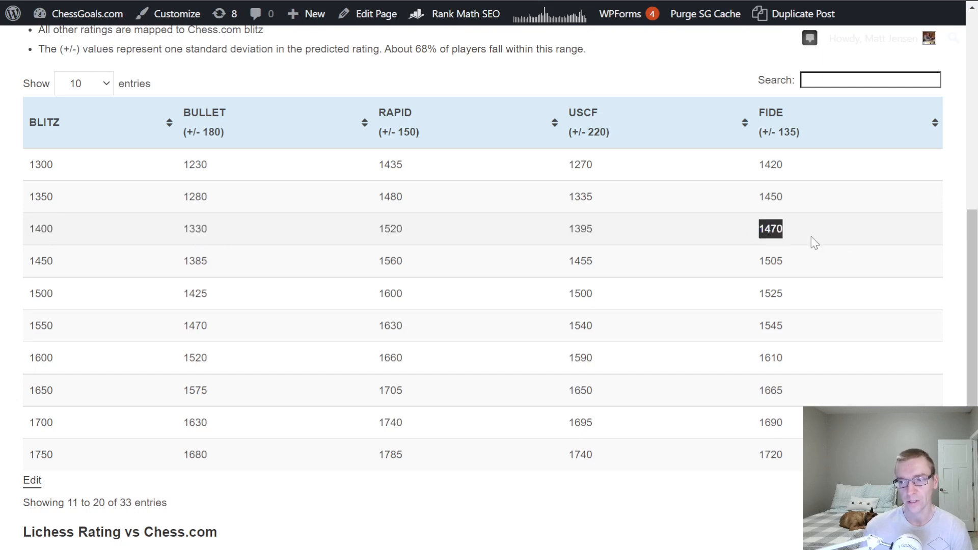
pyautogui.moveTo(190, 233)
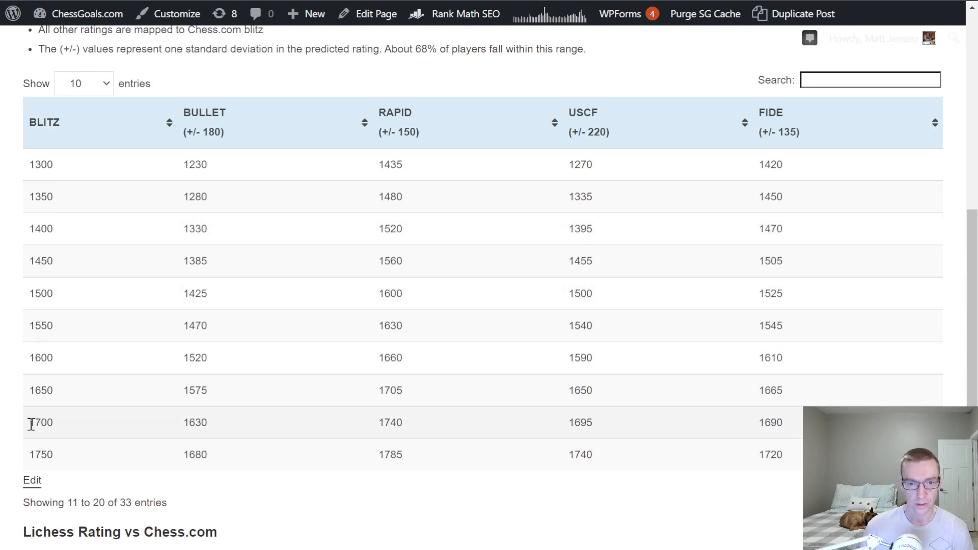
pyautogui.doubleClick(40, 423)
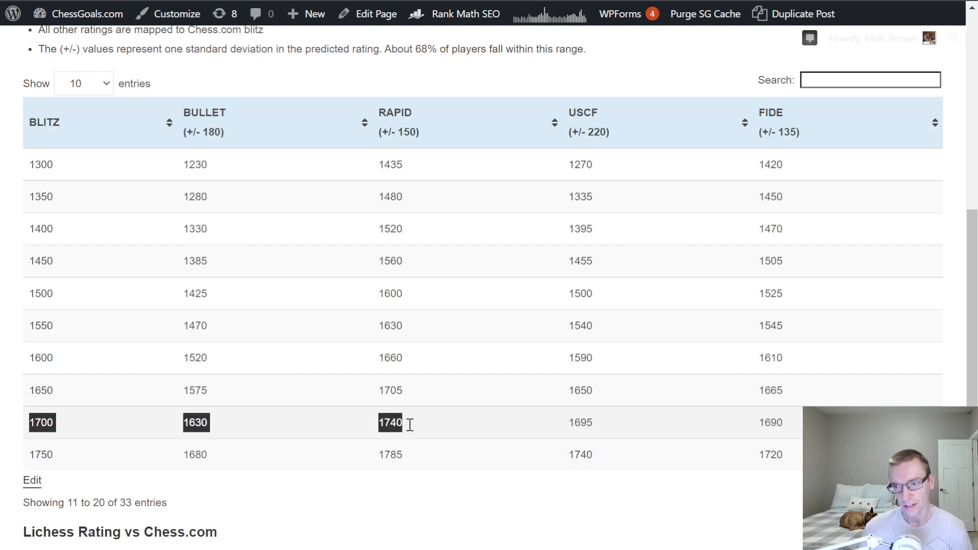
pyautogui.click(581, 423)
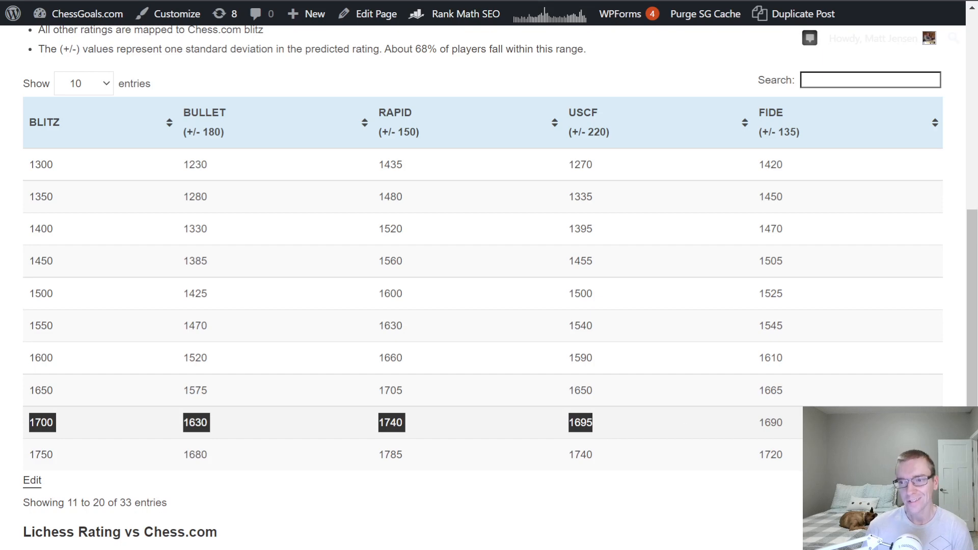
pyautogui.moveTo(731, 436)
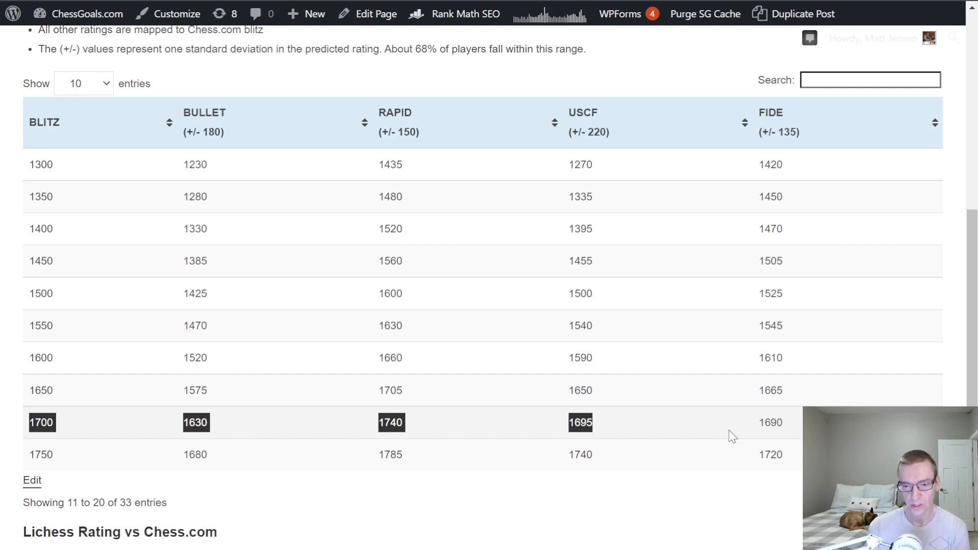
pyautogui.moveTo(712, 423)
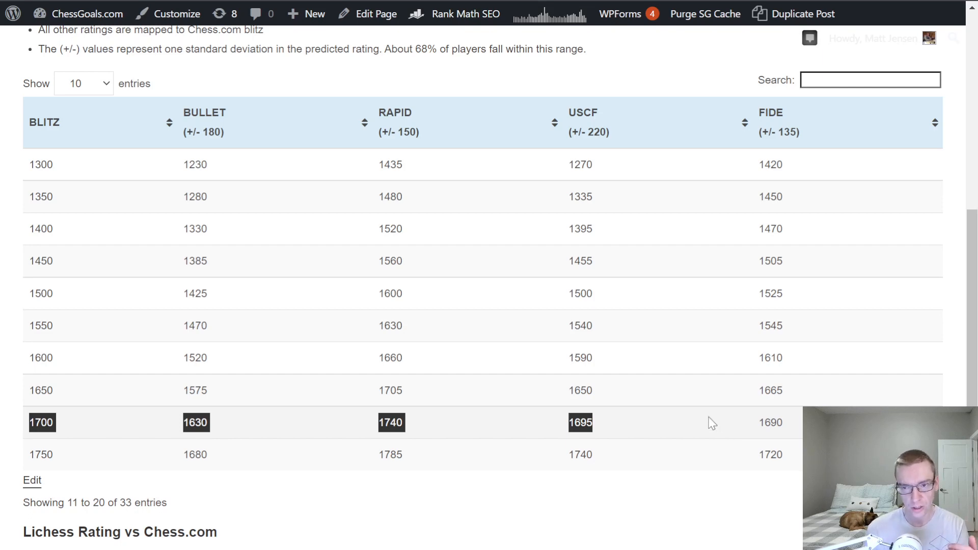
pyautogui.moveTo(652, 417)
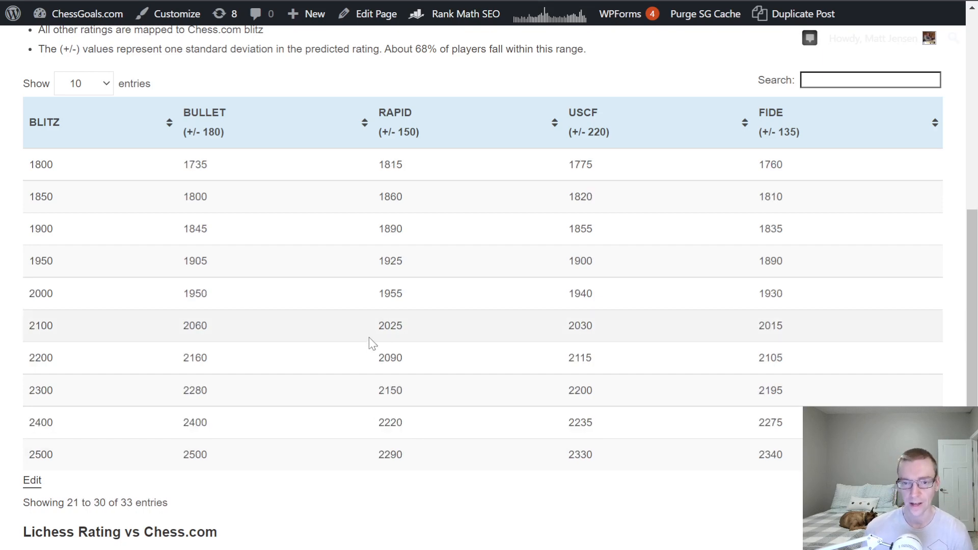
pyautogui.moveTo(31, 298)
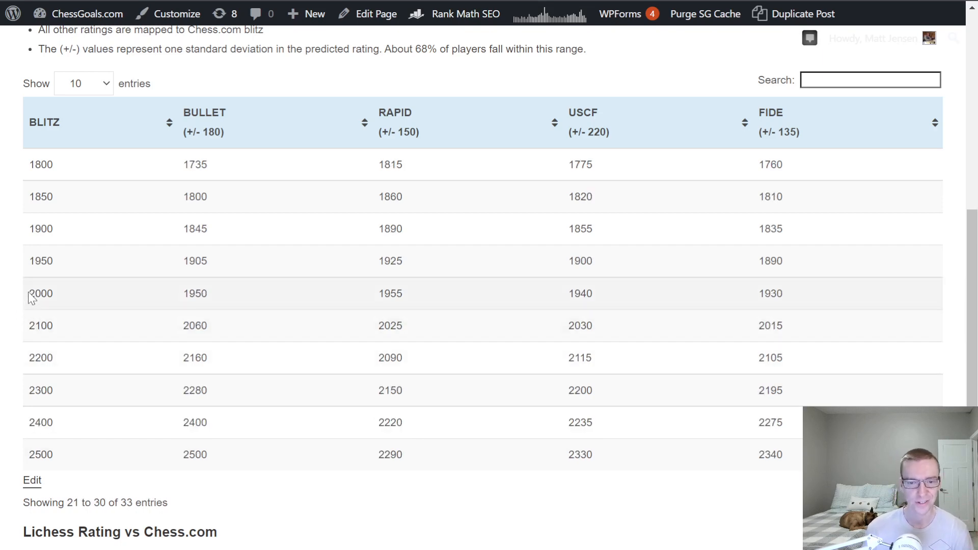
# Highlight the 2000 blitz row through its 1950, 1955, 1940 and 1930 ratings.
pyautogui.doubleClick(40, 293)
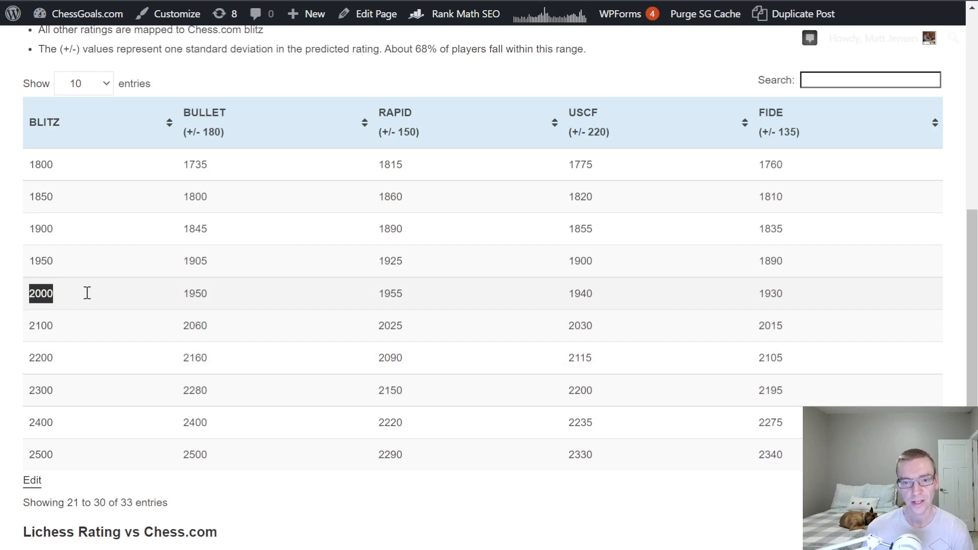
pyautogui.doubleClick(195, 293)
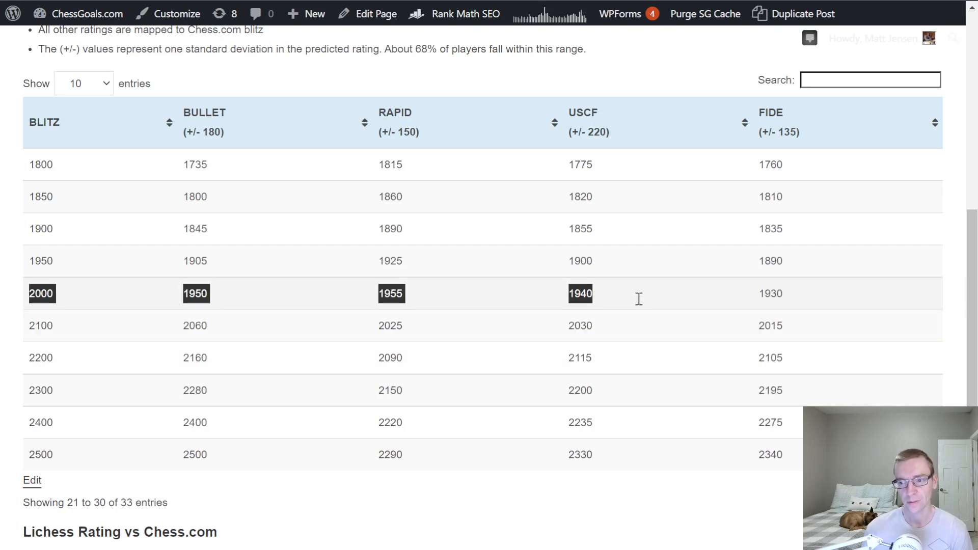
pyautogui.doubleClick(770, 294)
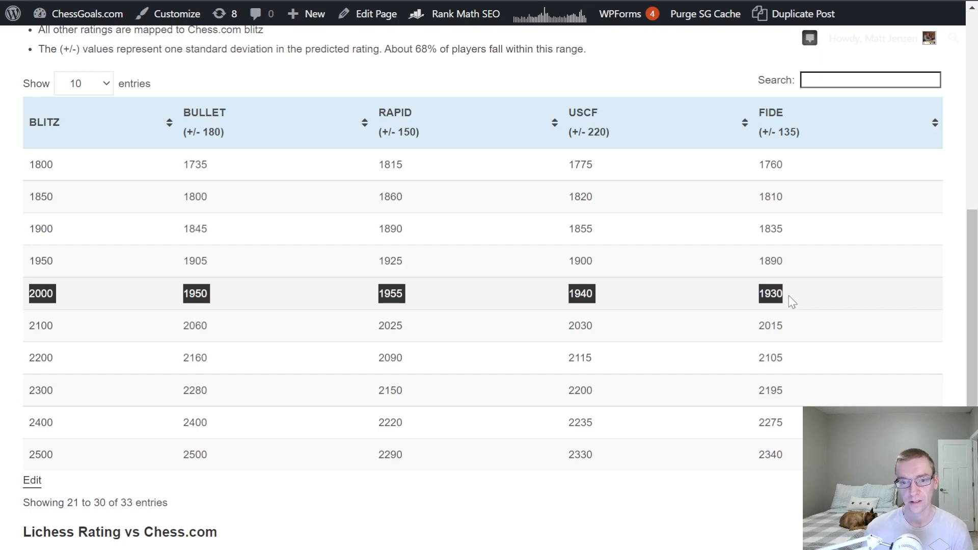
pyautogui.moveTo(351, 330)
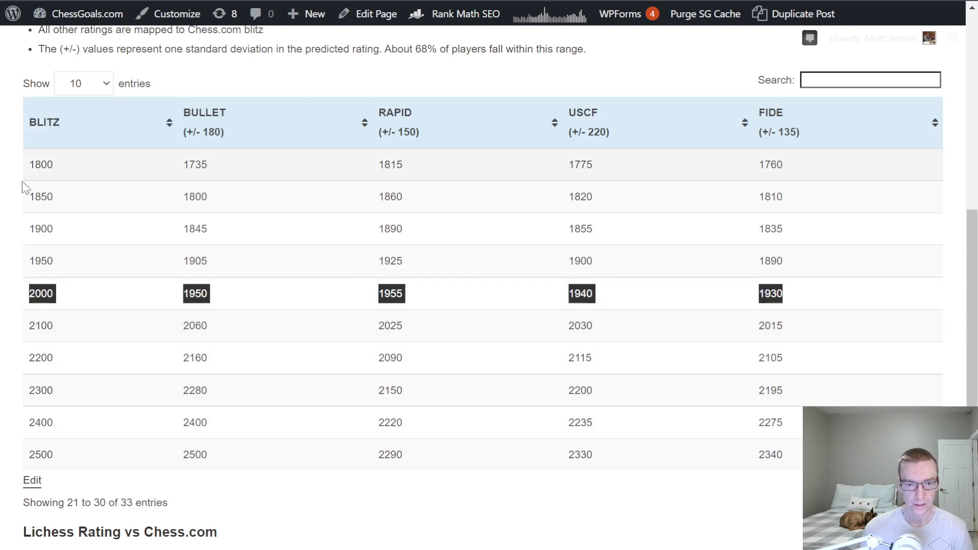
pyautogui.moveTo(731, 314)
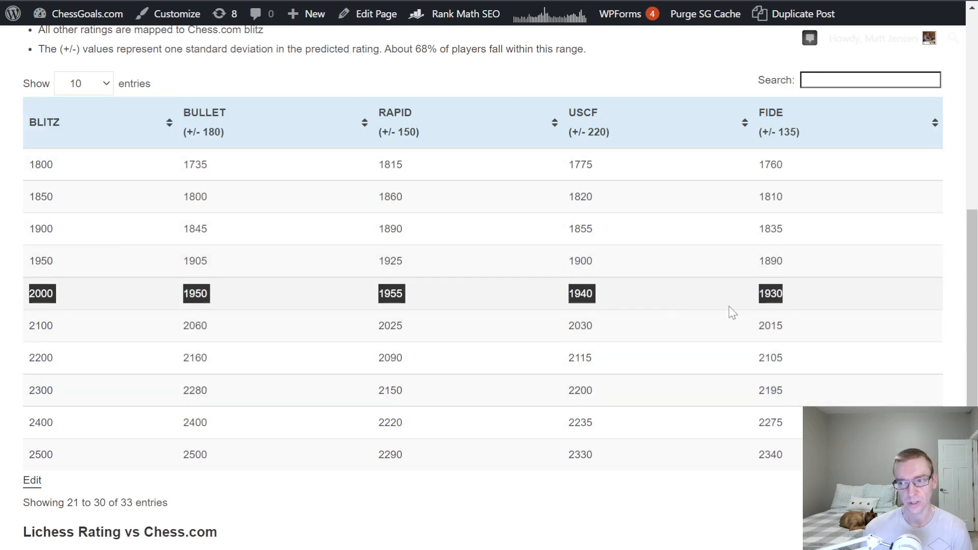
pyautogui.moveTo(761, 233)
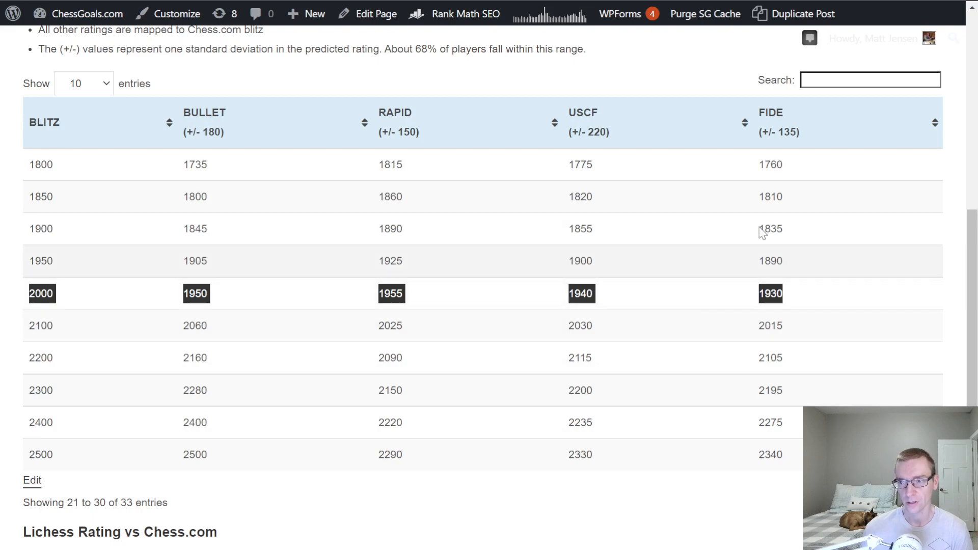
# Scroll down to the Lichess Rating vs Chess.com heading and its table.
pyautogui.scroll(-3)
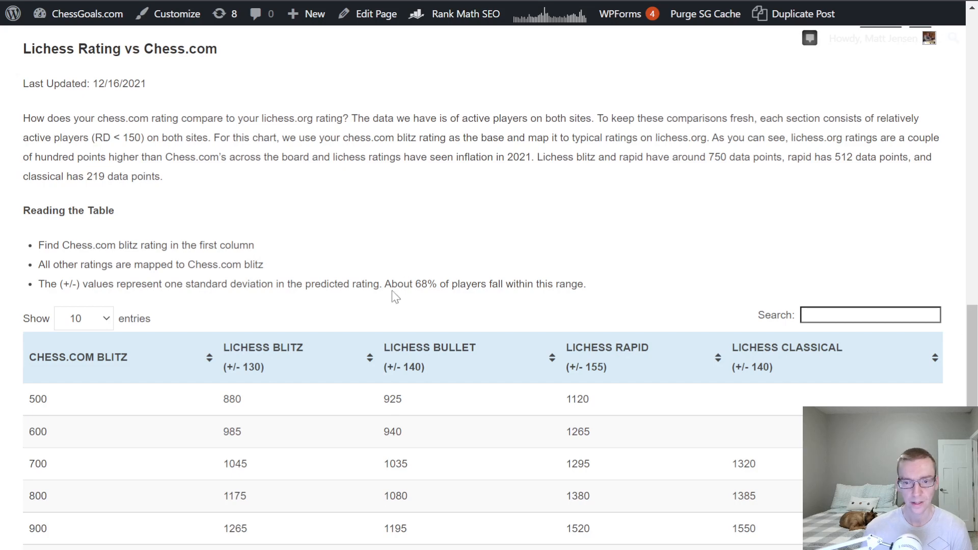
pyautogui.moveTo(166, 181)
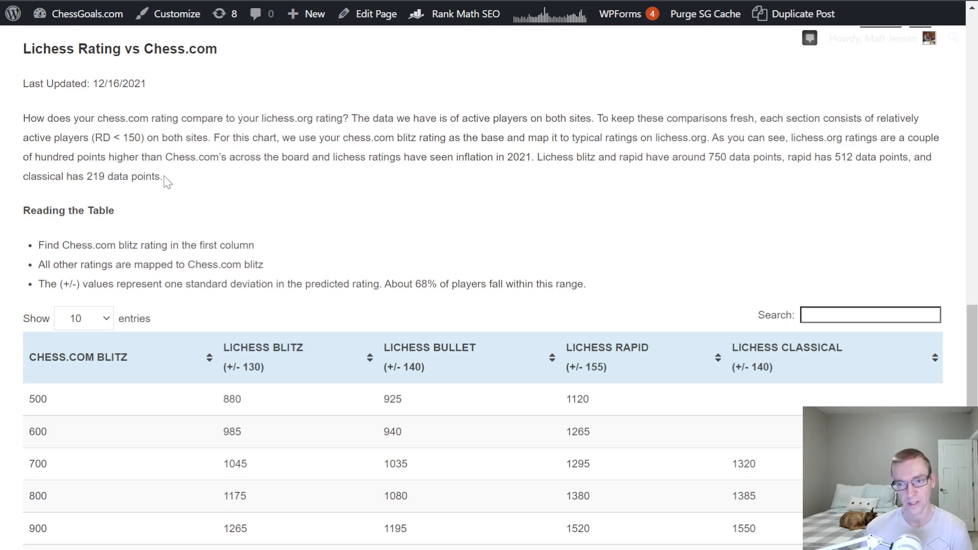
pyautogui.moveTo(91, 138)
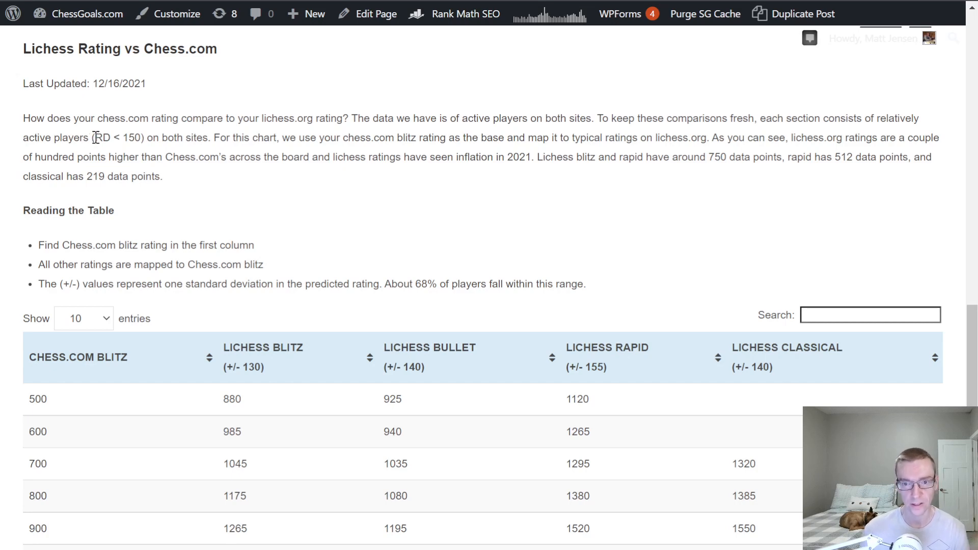
pyautogui.moveTo(90, 399)
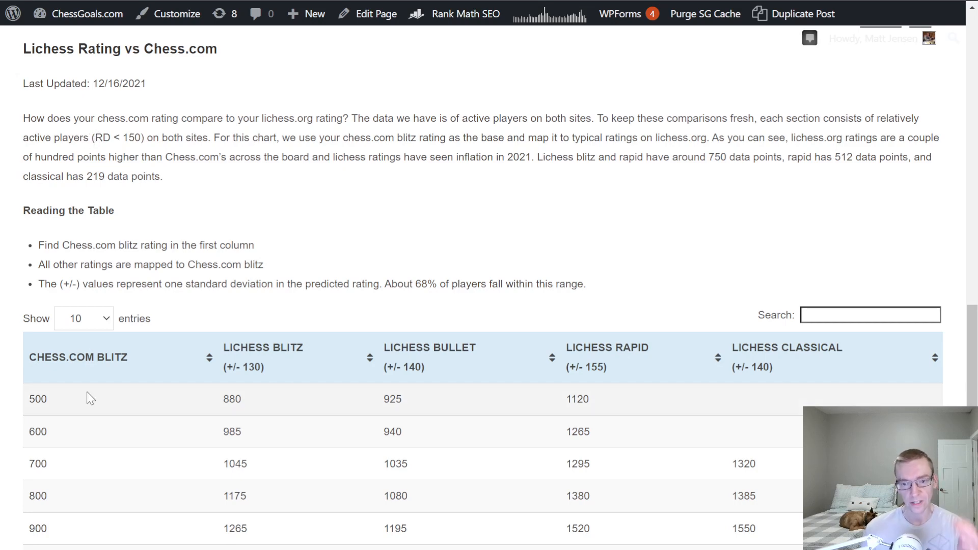
# Highlight the 800 value in the Chess.com Blitz column.
pyautogui.scroll(-3)
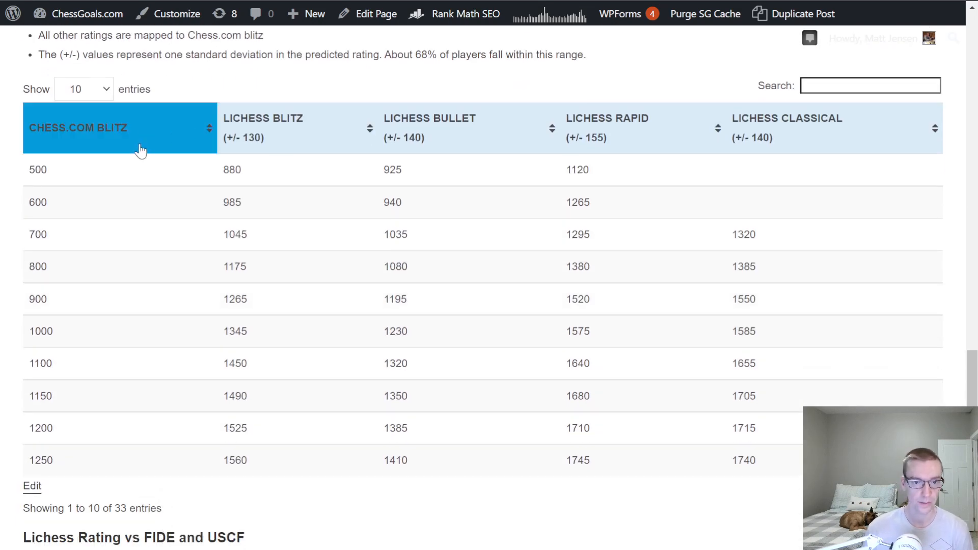
pyautogui.moveTo(62, 358)
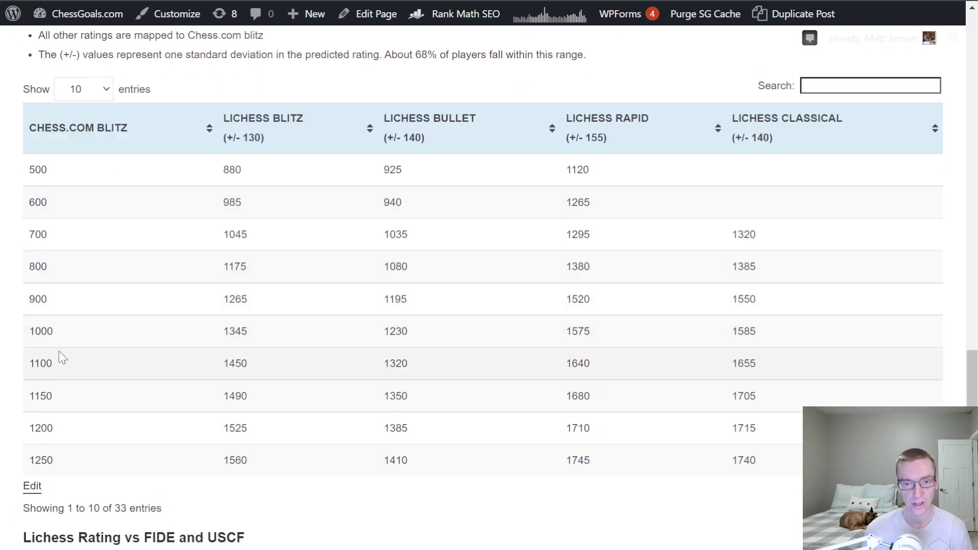
pyautogui.doubleClick(37, 267)
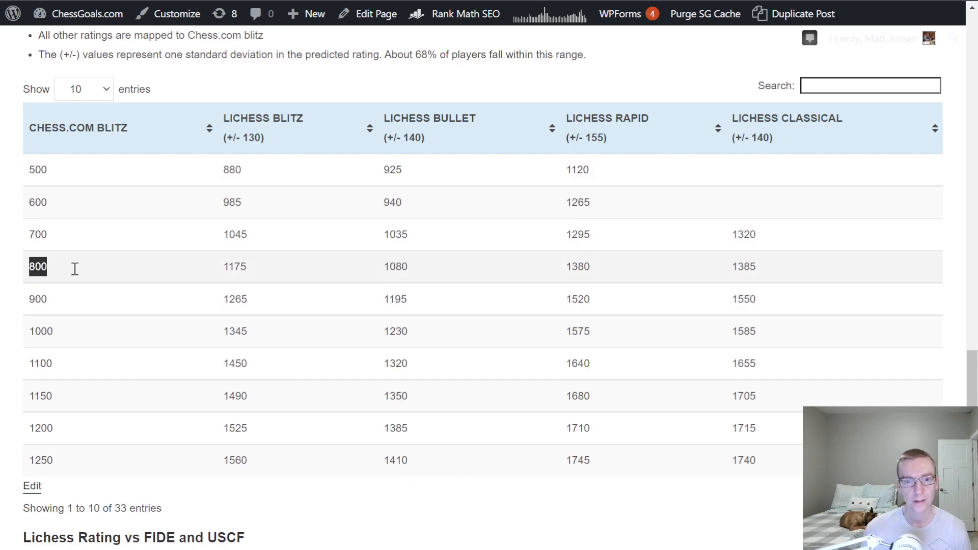
pyautogui.moveTo(56, 280)
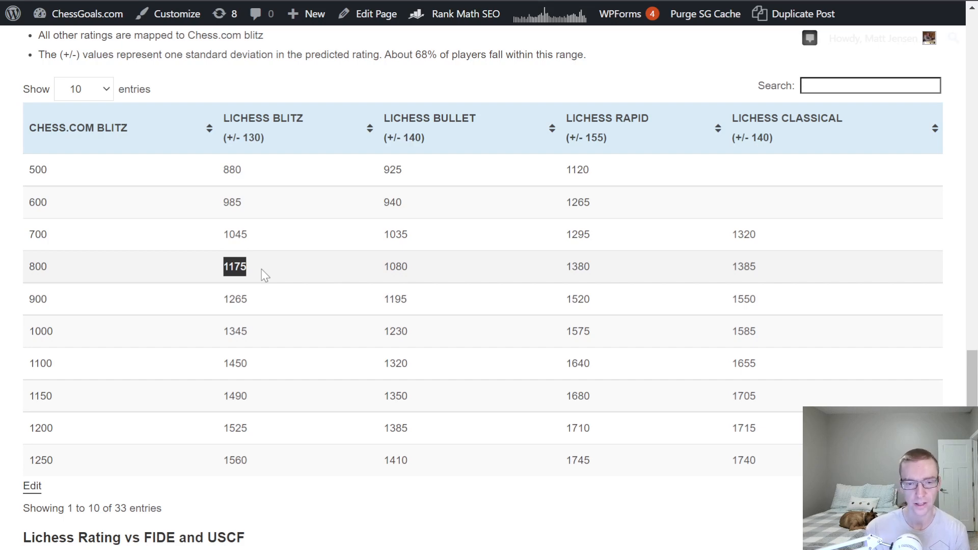
pyautogui.moveTo(376, 270)
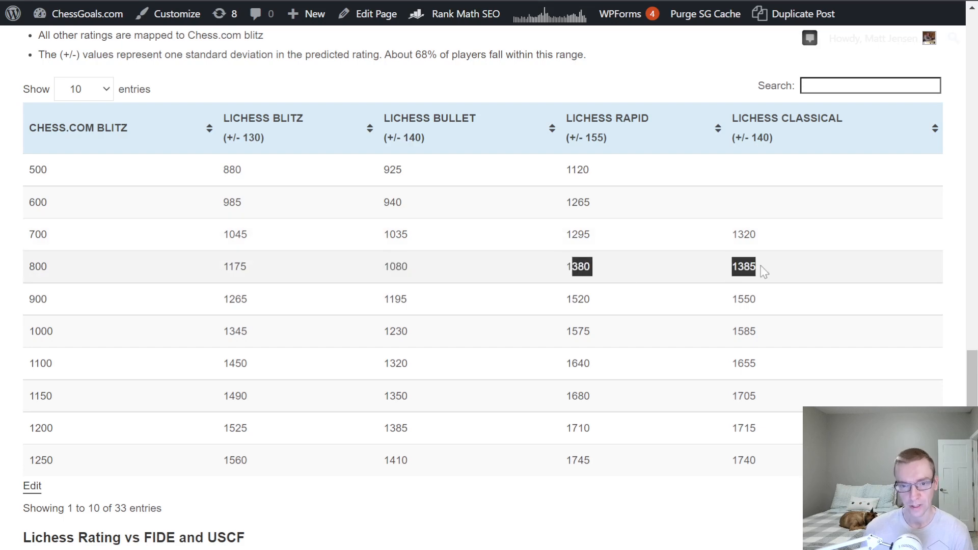
pyautogui.moveTo(359, 287)
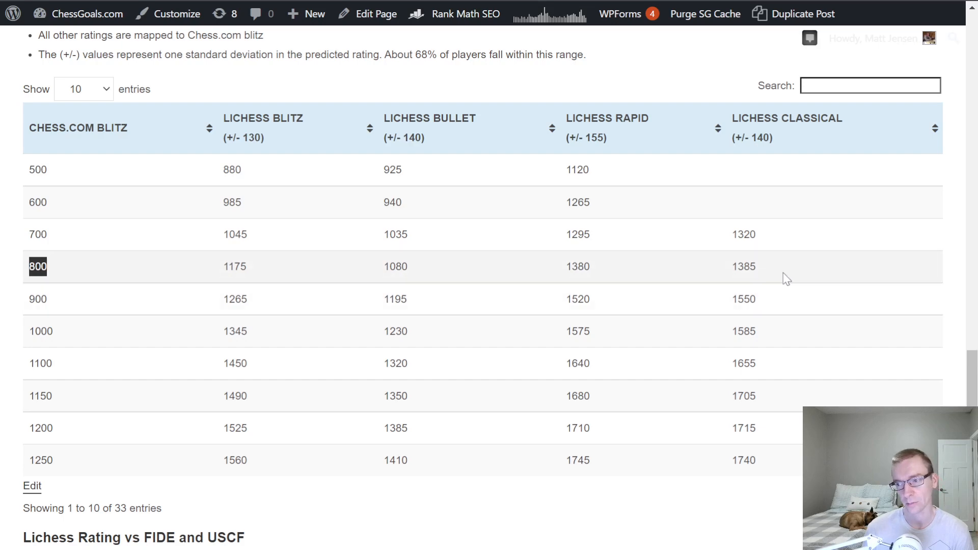
pyautogui.moveTo(40, 364)
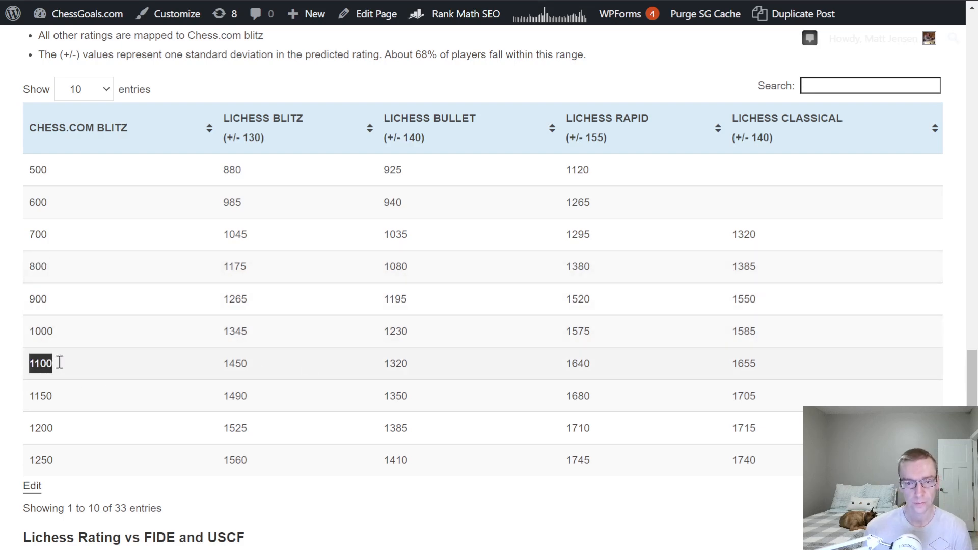
# Select the 1450 Lichess blitz value and the 1100 Chess.com blitz rating.
pyautogui.click(235, 364)
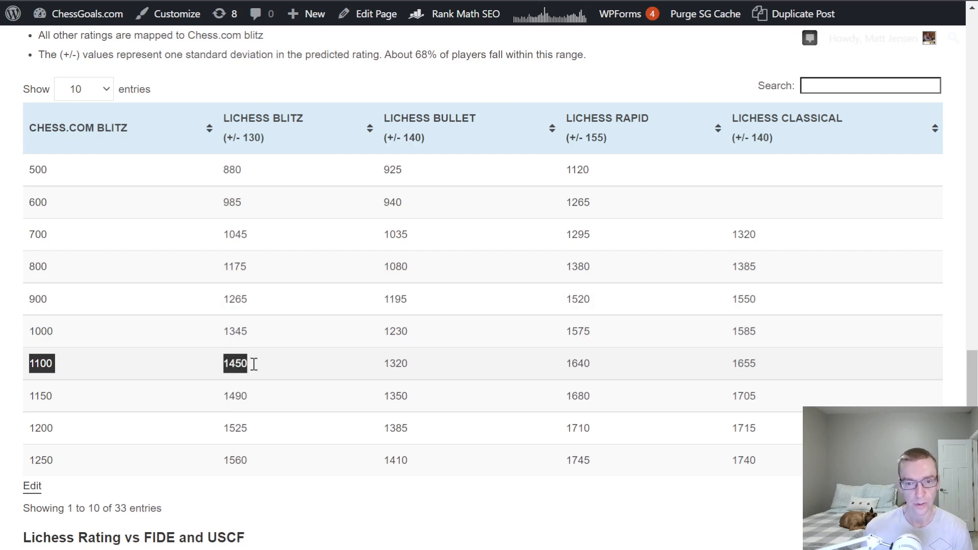
pyautogui.moveTo(255, 372)
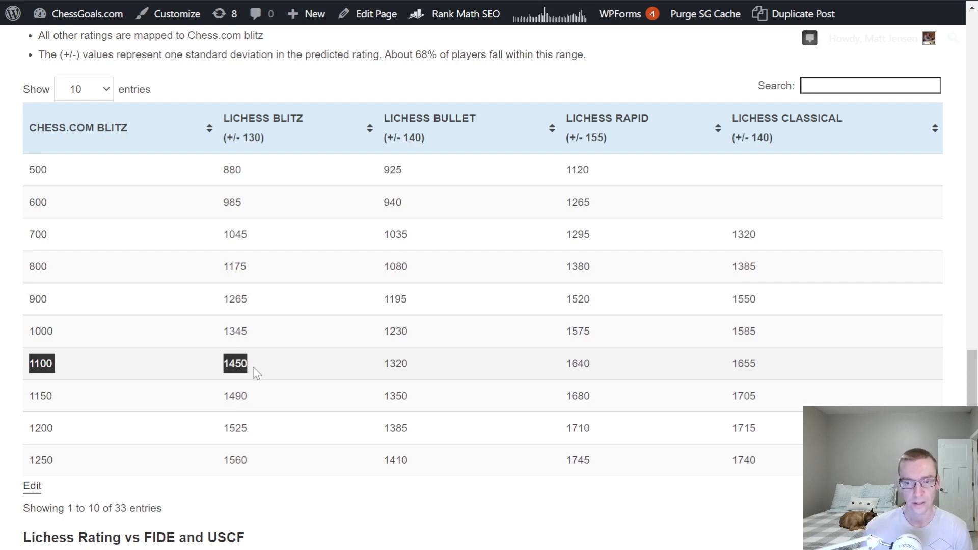
pyautogui.moveTo(384, 368)
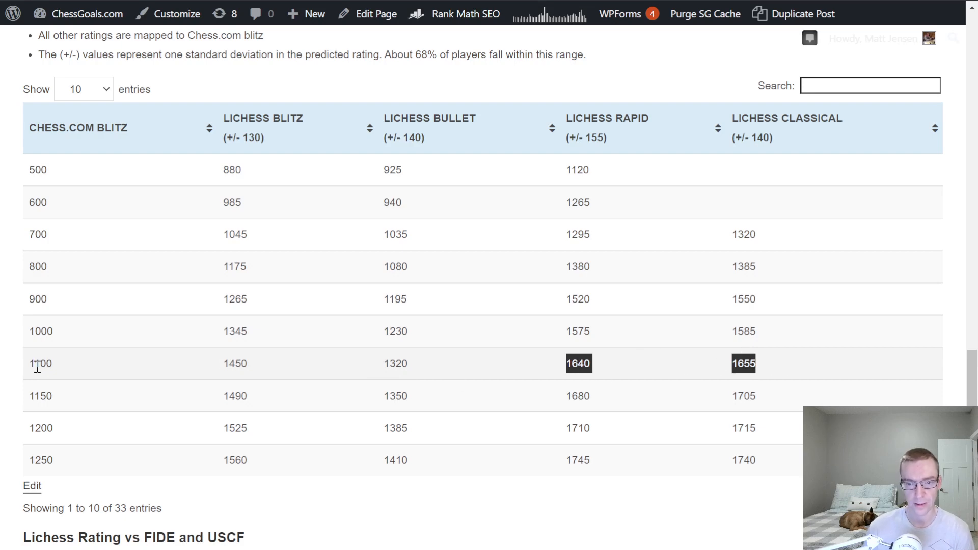
pyautogui.click(39, 363)
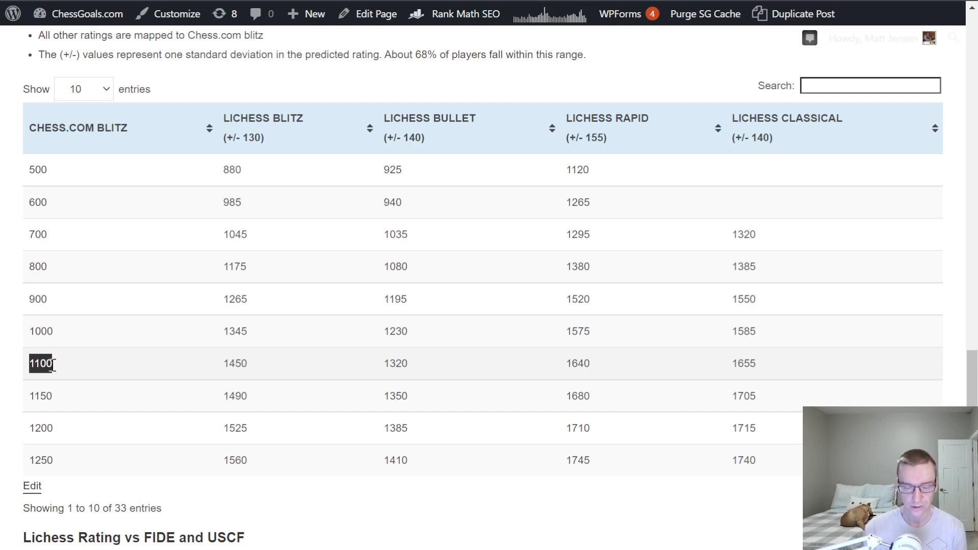
pyautogui.moveTo(429, 362)
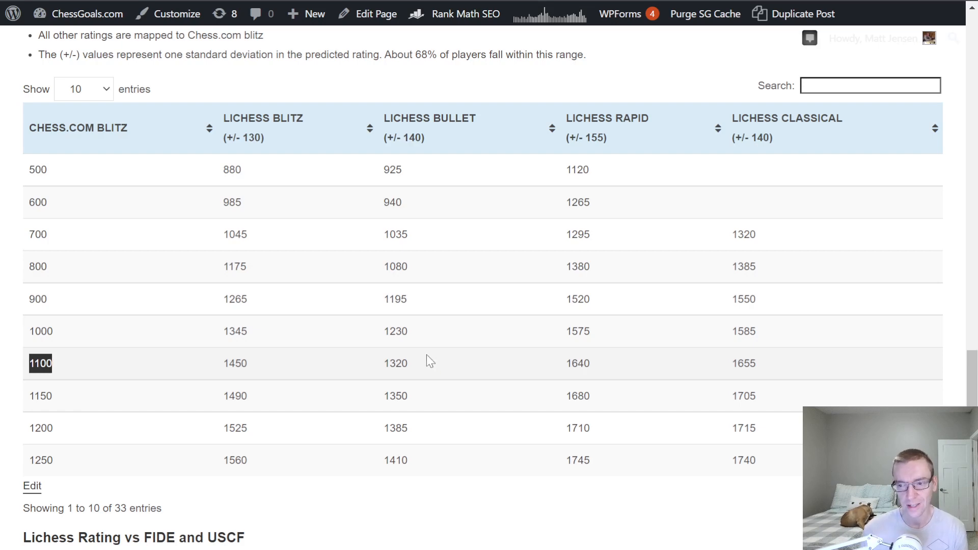
pyautogui.moveTo(568, 365)
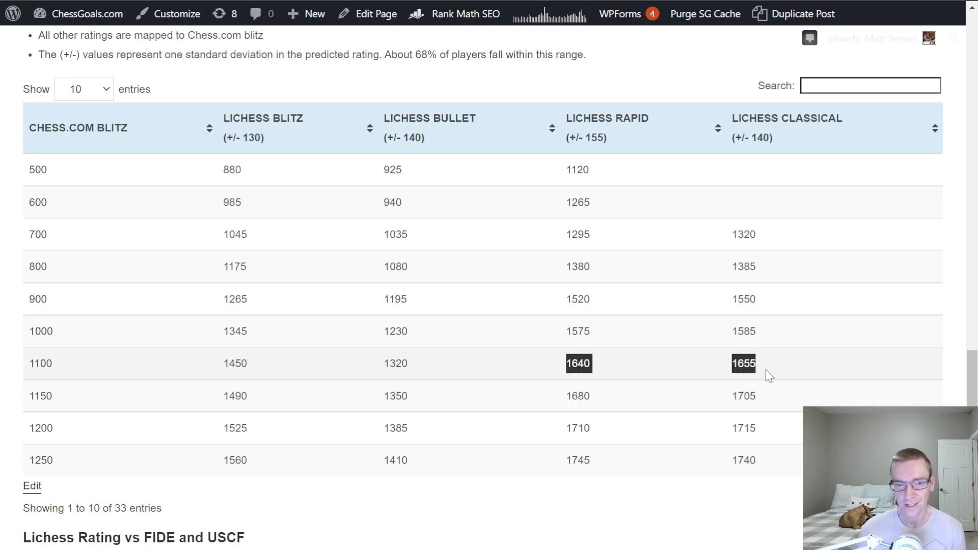
pyautogui.moveTo(749, 331)
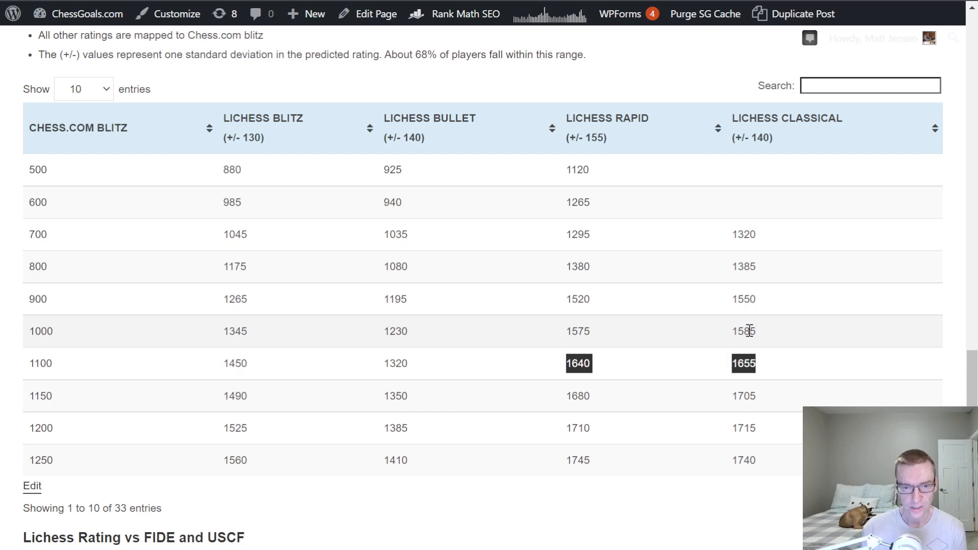
pyautogui.moveTo(737, 331)
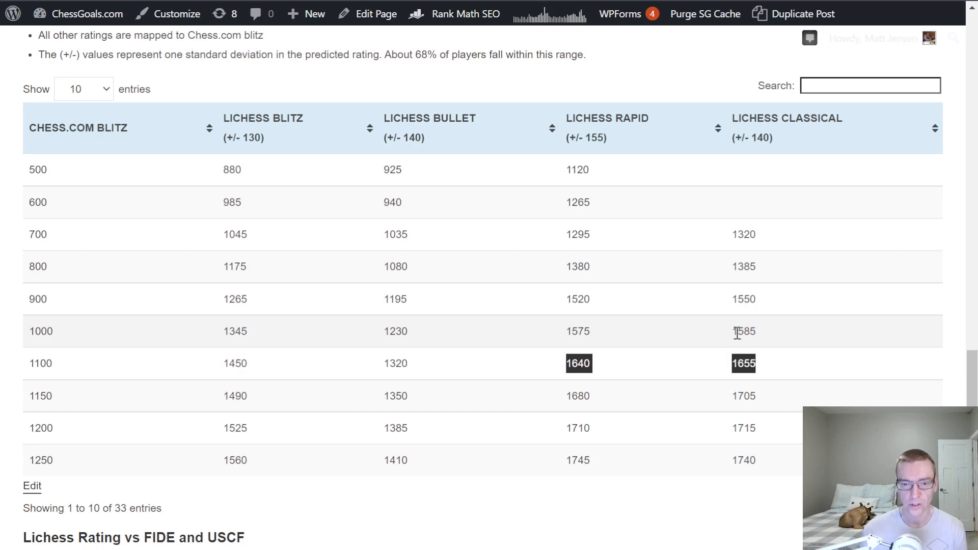
pyautogui.moveTo(635, 358)
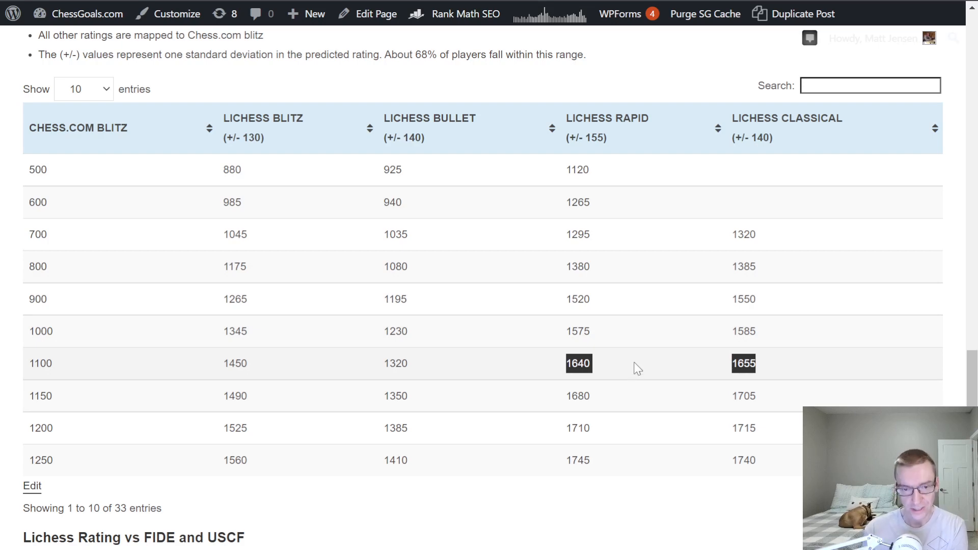
pyautogui.moveTo(203, 433)
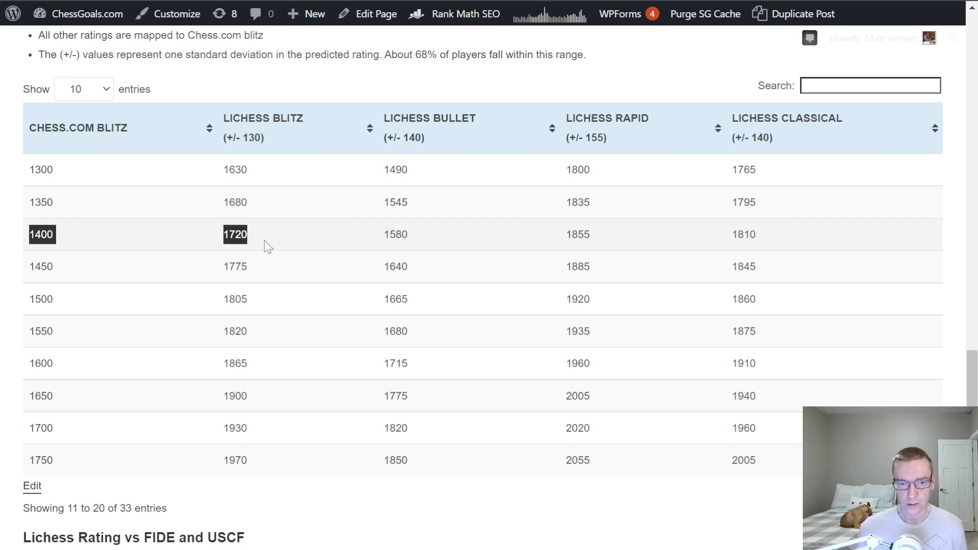
pyautogui.moveTo(261, 242)
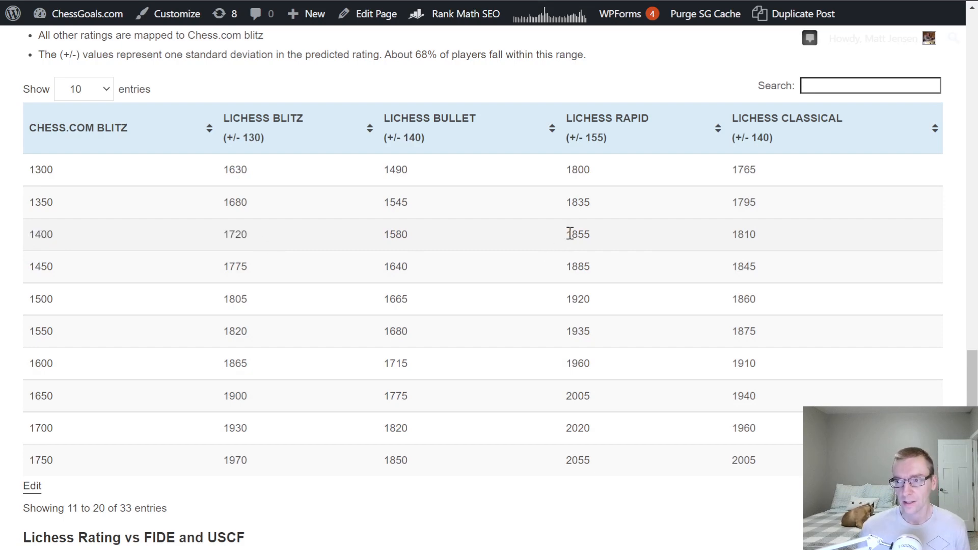
# Highlight the 1855 Lichess rapid and 1810 classical values.
pyautogui.doubleClick(577, 234)
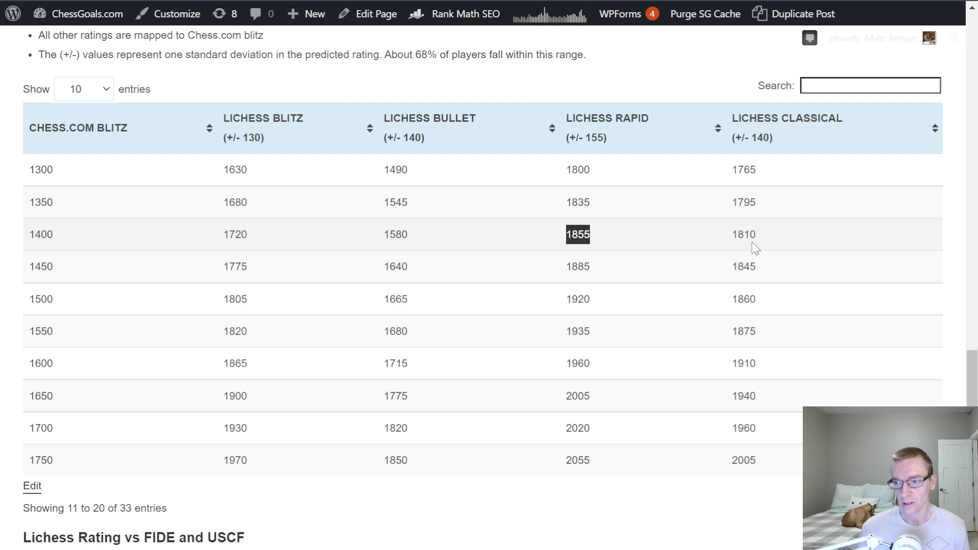
pyautogui.doubleClick(743, 234)
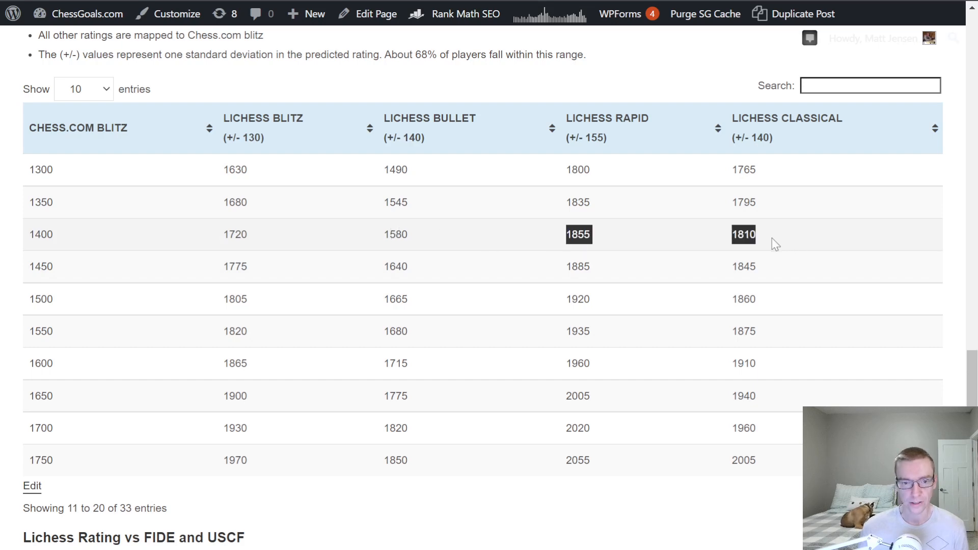
pyautogui.moveTo(87, 398)
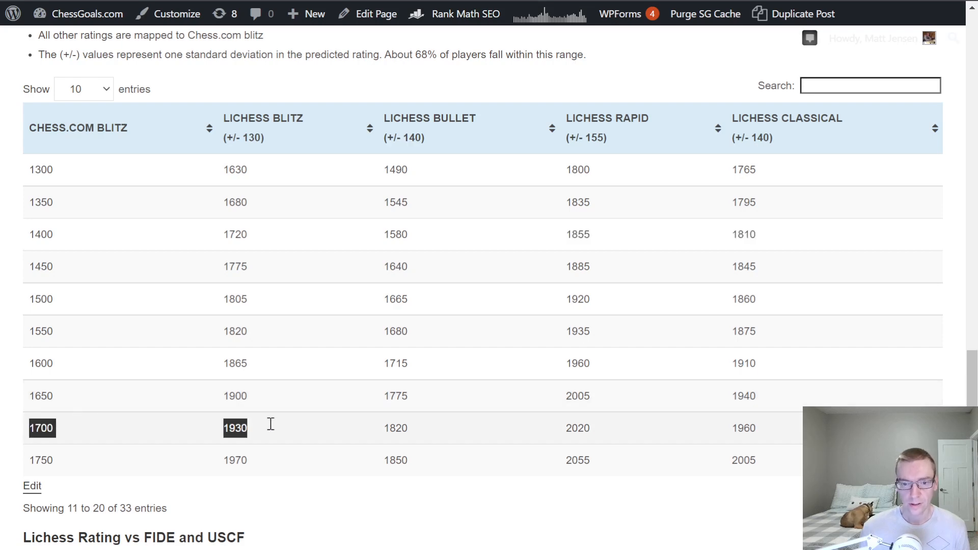
pyautogui.moveTo(282, 389)
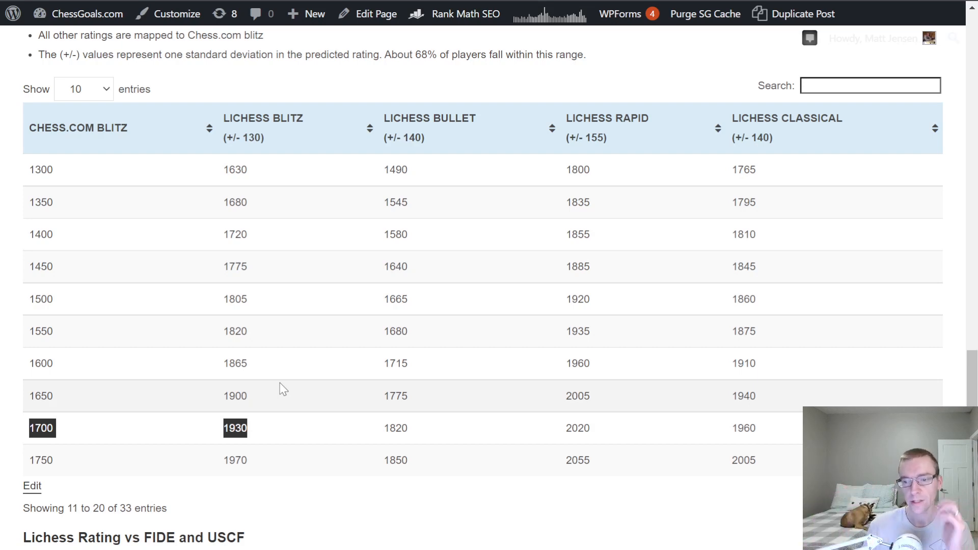
pyautogui.moveTo(679, 400)
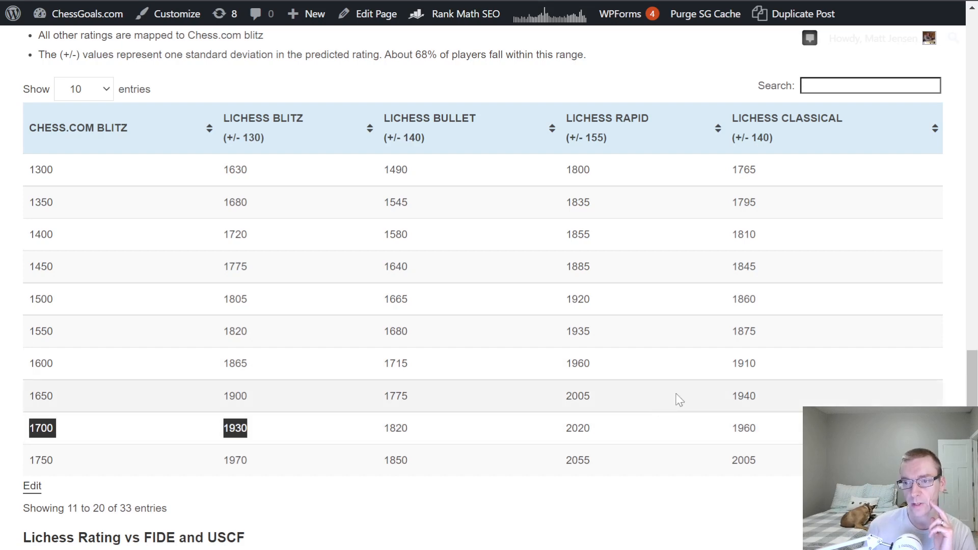
# Highlight the 1820 Lichess bullet value in the 1700 row.
pyautogui.click(395, 428)
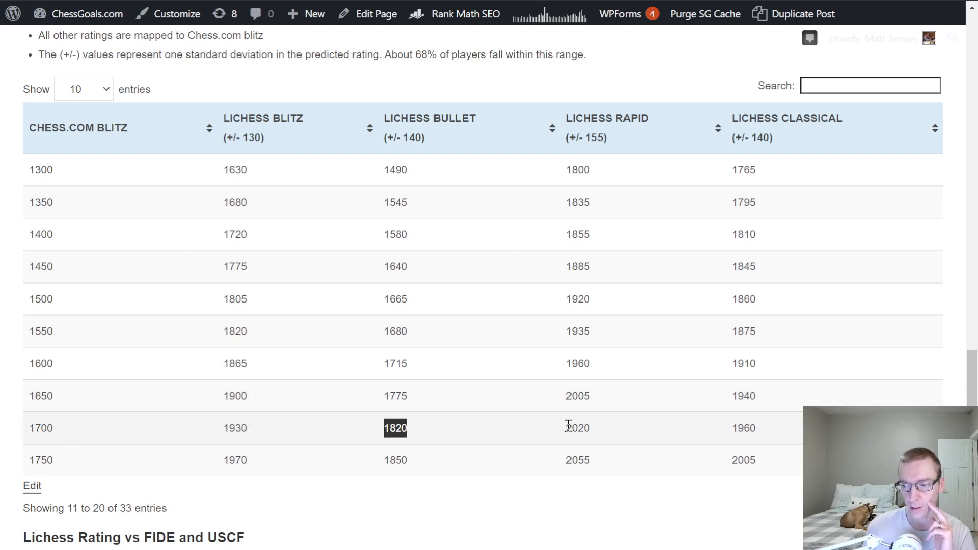
pyautogui.moveTo(756, 435)
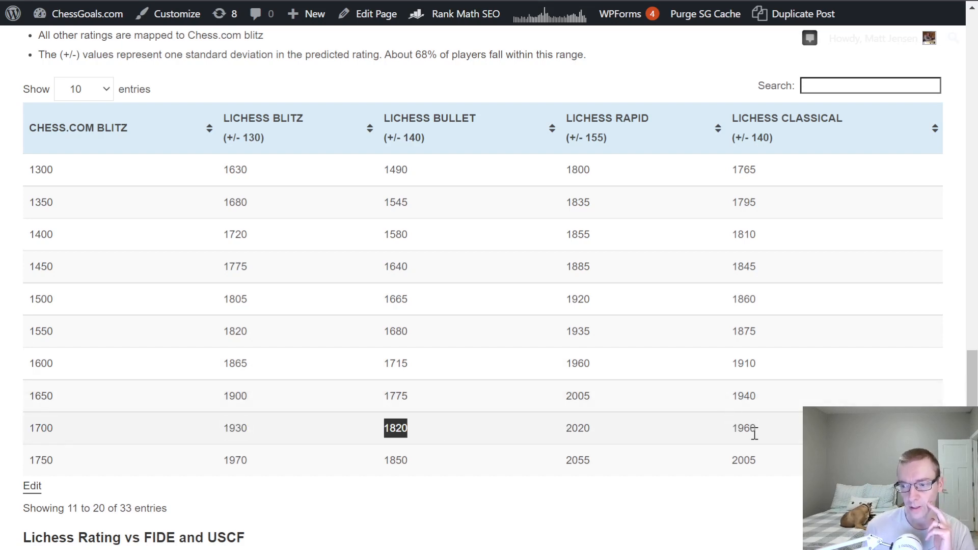
pyautogui.moveTo(772, 306)
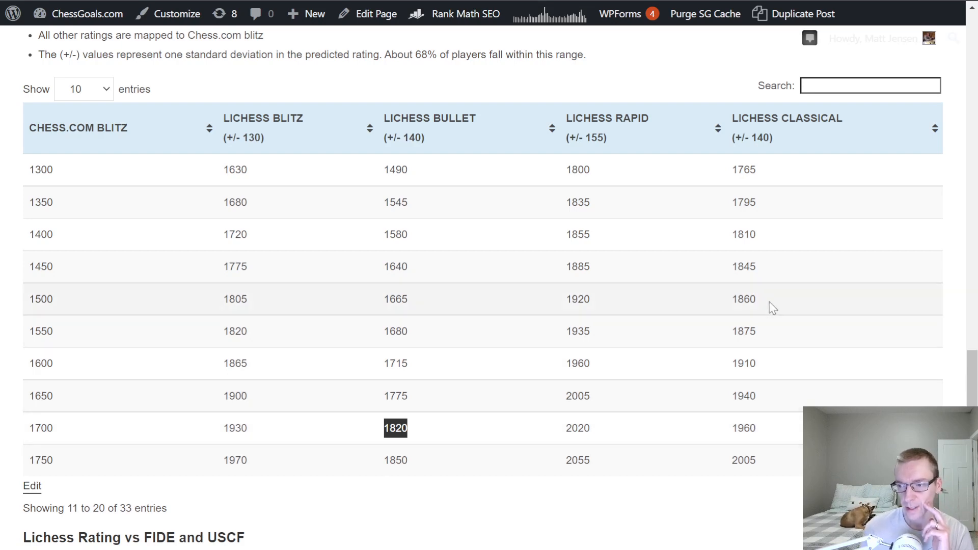
pyautogui.moveTo(581, 367)
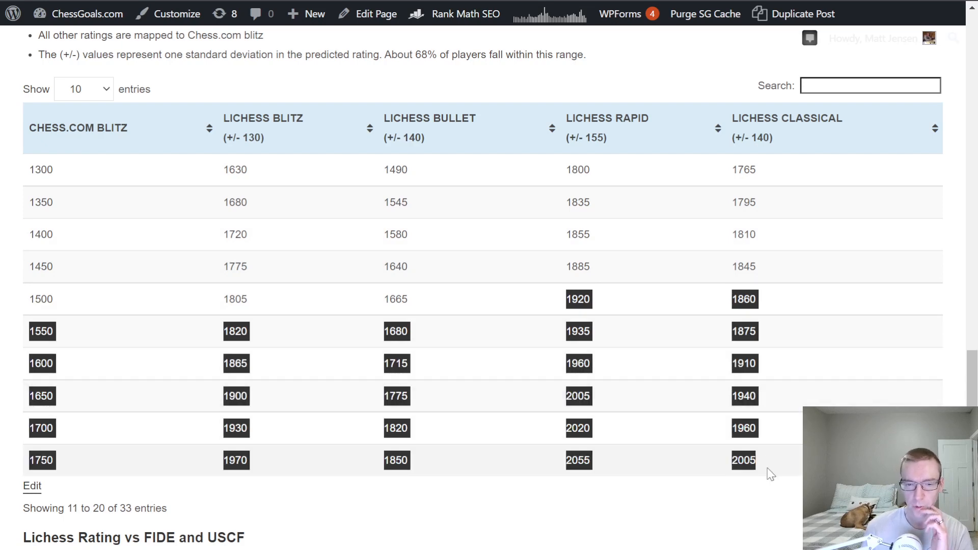
pyautogui.moveTo(704, 392)
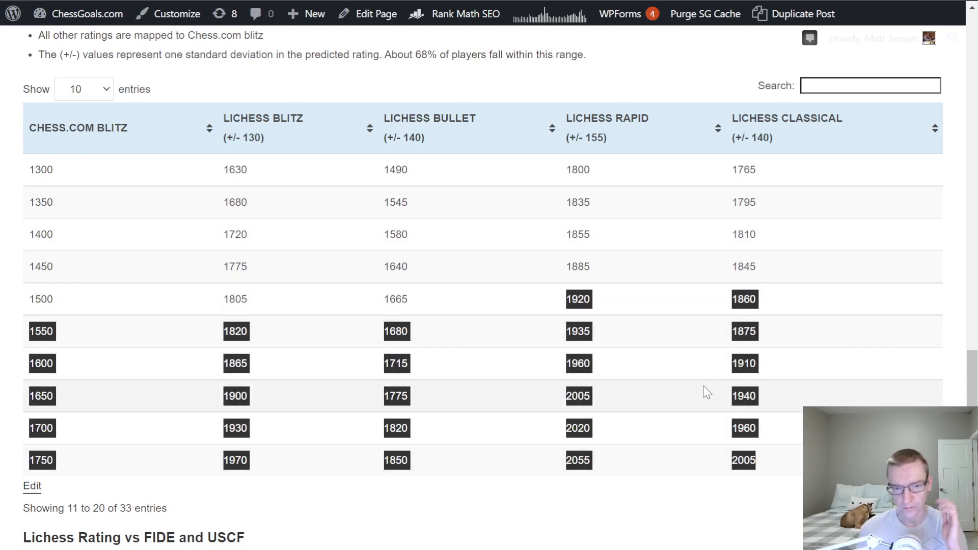
pyautogui.moveTo(696, 416)
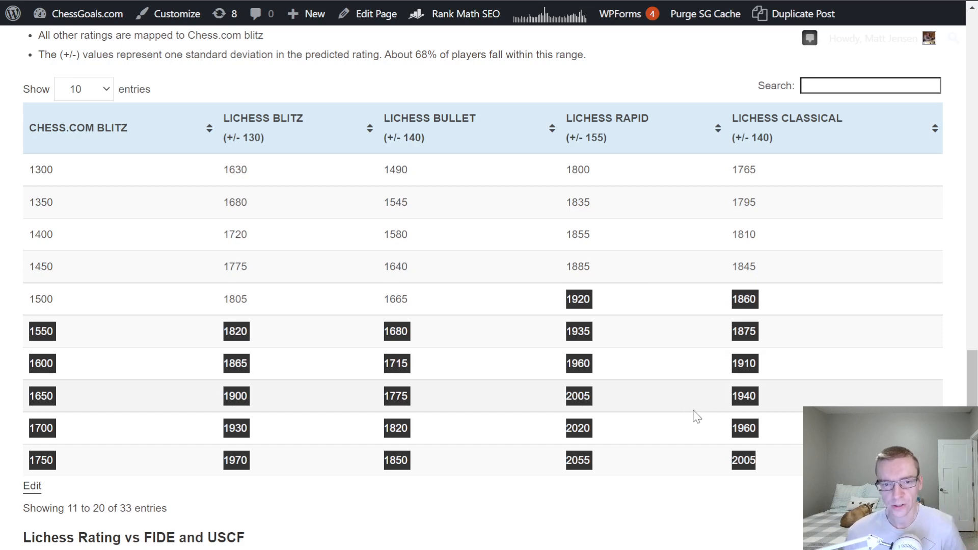
pyautogui.moveTo(694, 455)
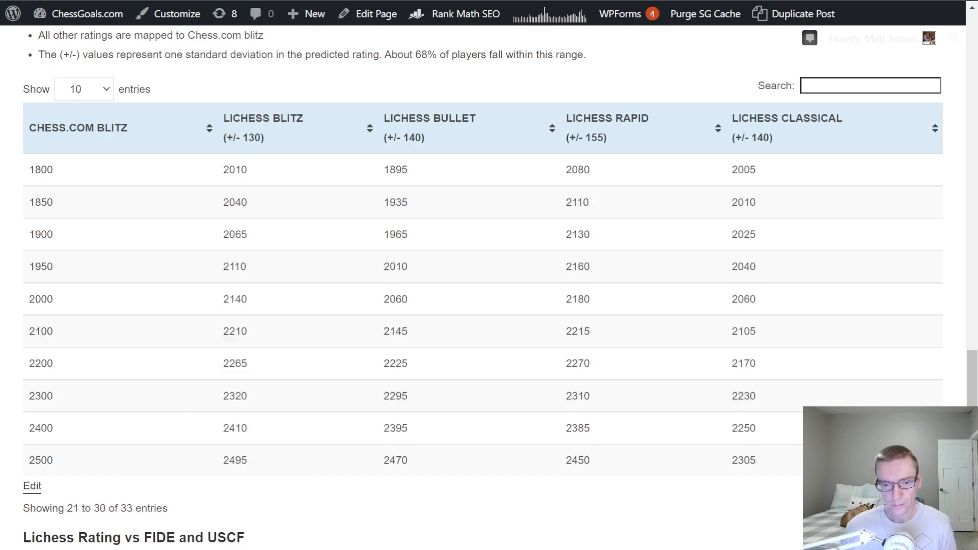
pyautogui.doubleClick(41, 299)
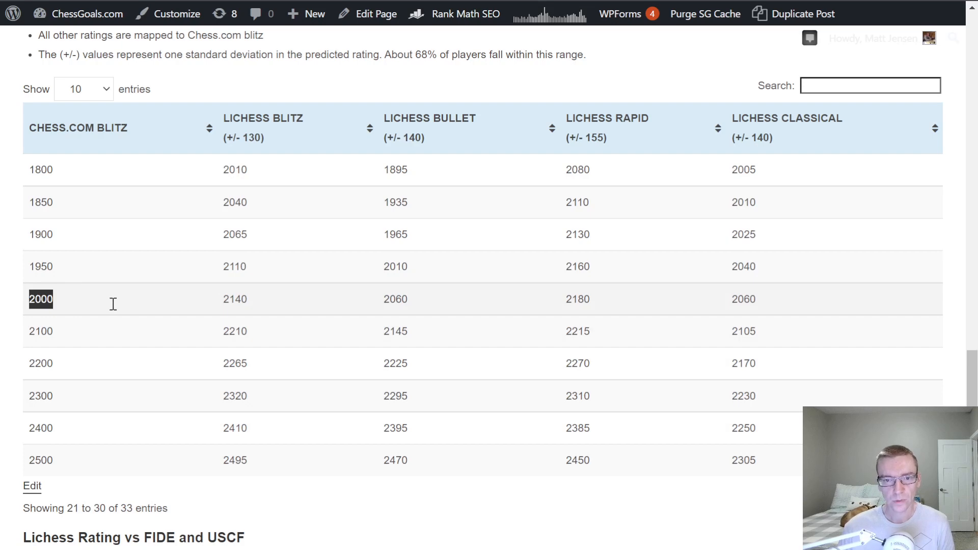
pyautogui.moveTo(219, 362)
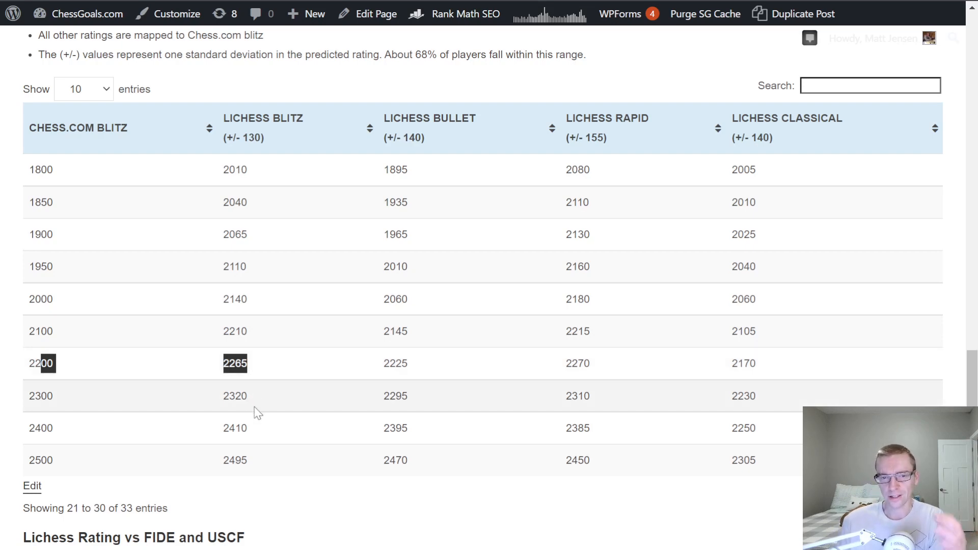
pyautogui.click(41, 395)
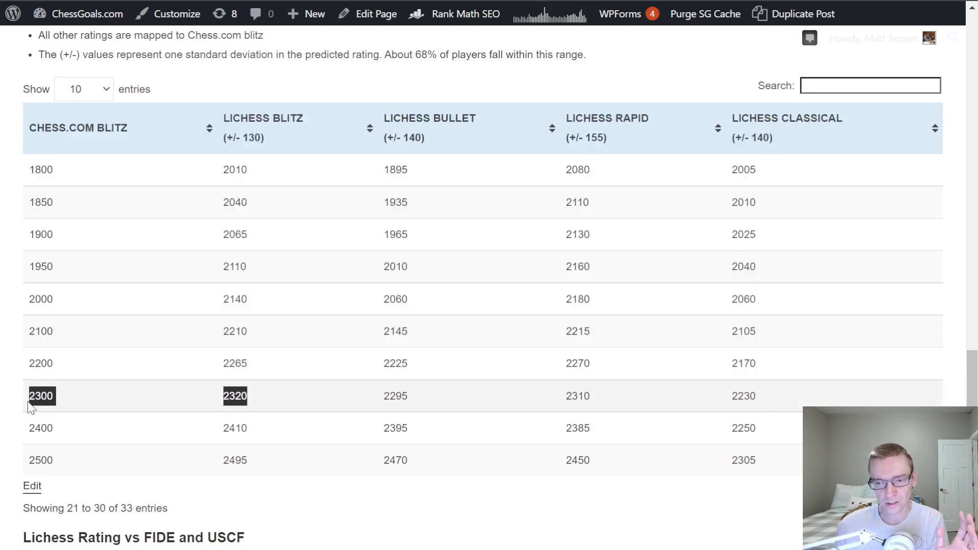
pyautogui.moveTo(390, 396)
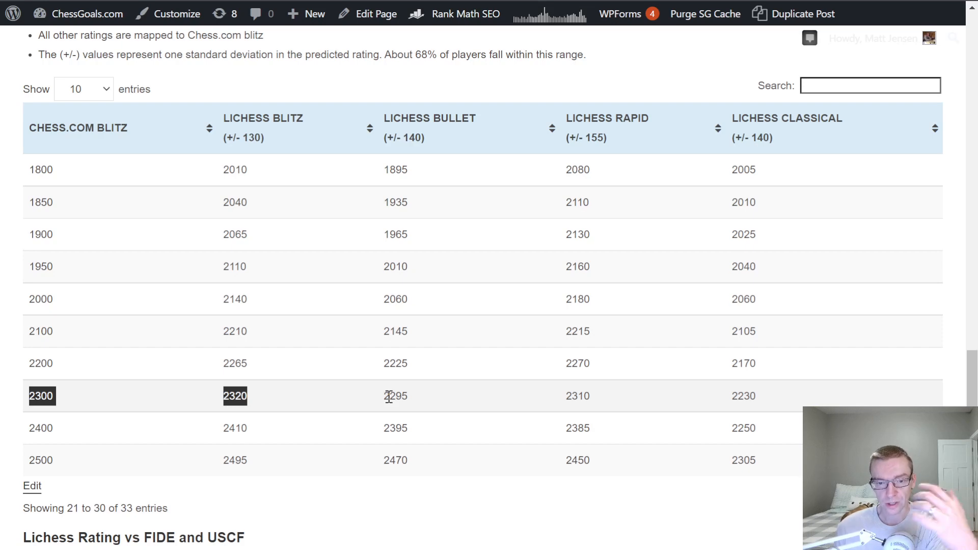
pyautogui.moveTo(405, 375)
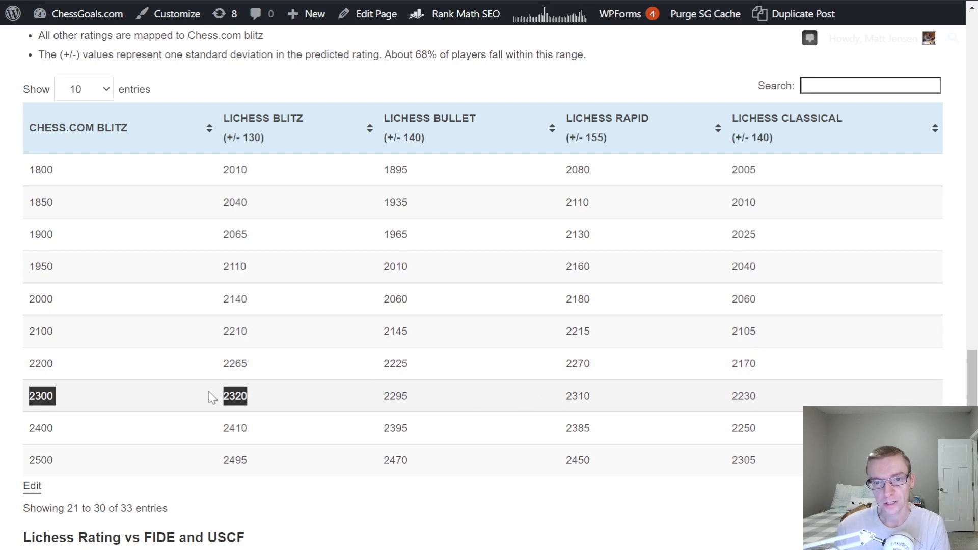
pyautogui.moveTo(108, 406)
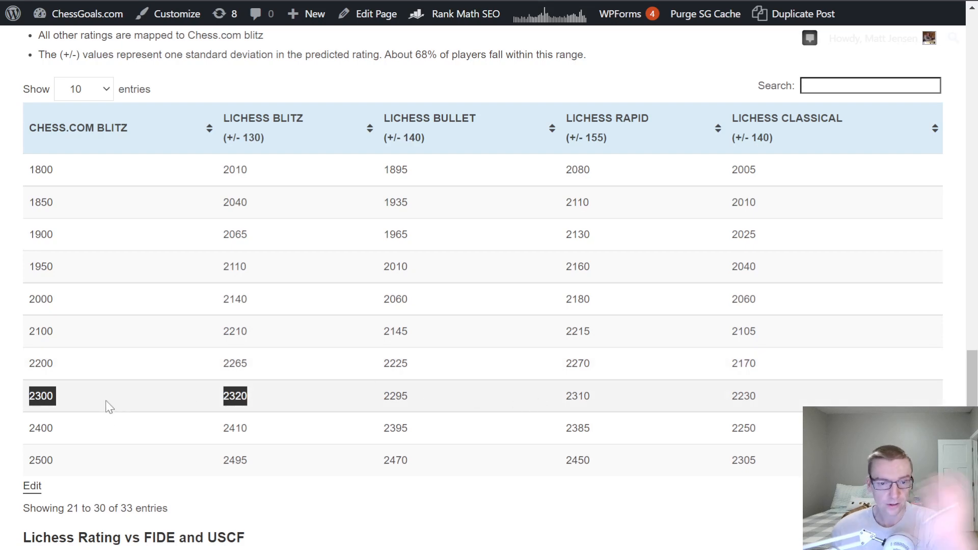
pyautogui.moveTo(103, 410)
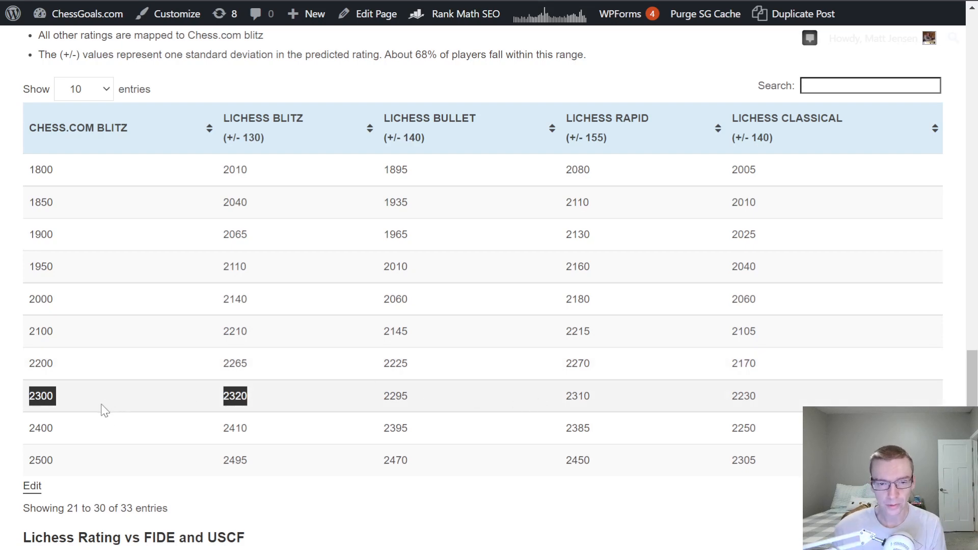
pyautogui.moveTo(108, 407)
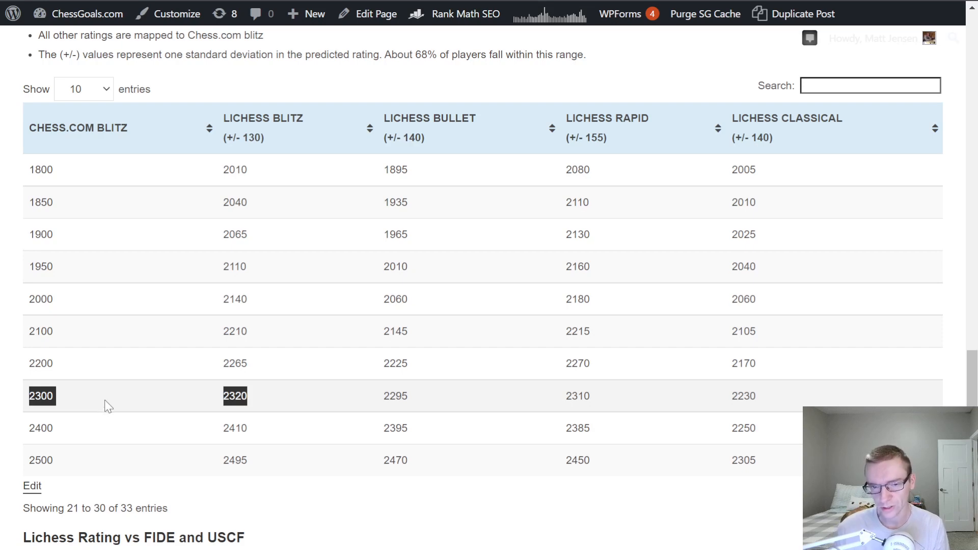
pyautogui.moveTo(162, 404)
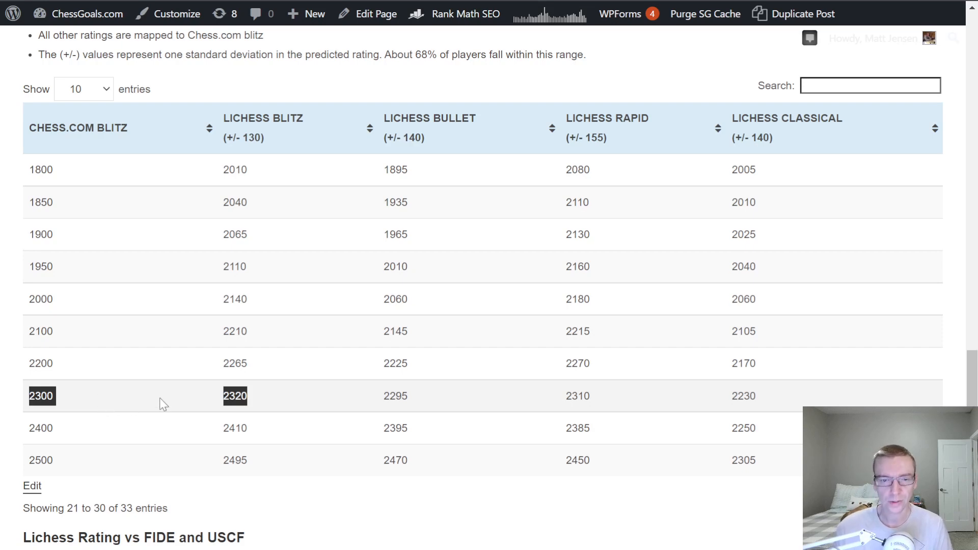
pyautogui.moveTo(233, 412)
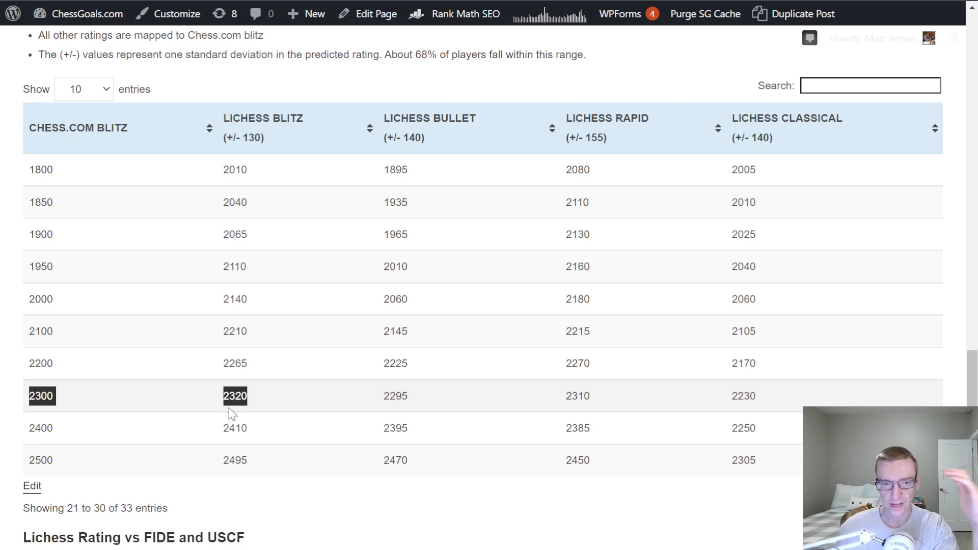
pyautogui.moveTo(343, 422)
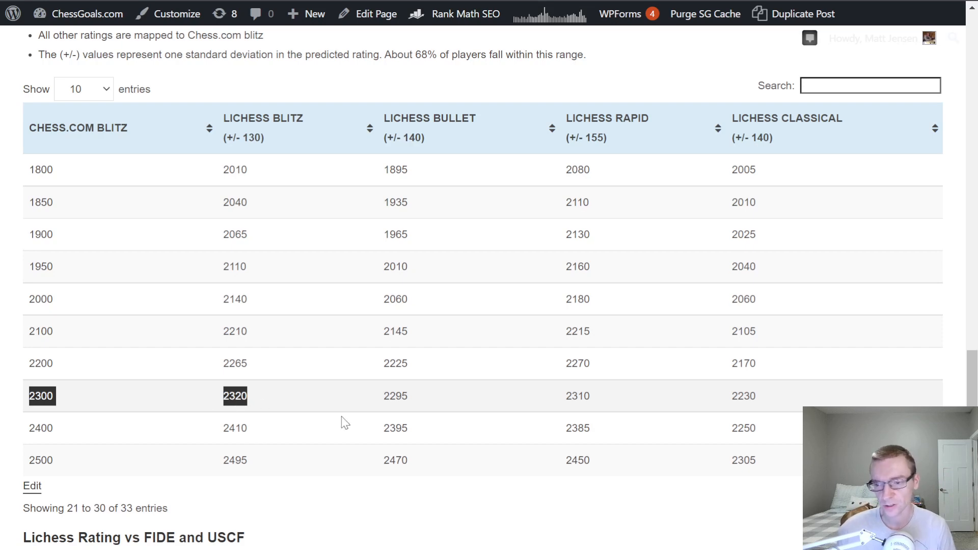
# Scroll down to the Lichess Rating vs FIDE and USCF table starting at 880 blitz.
pyautogui.scroll(-3)
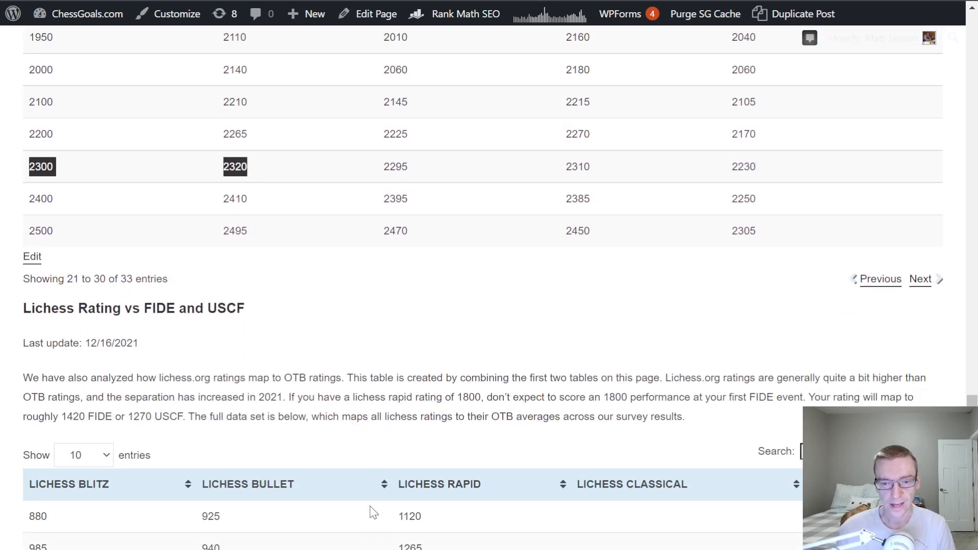
pyautogui.scroll(-3)
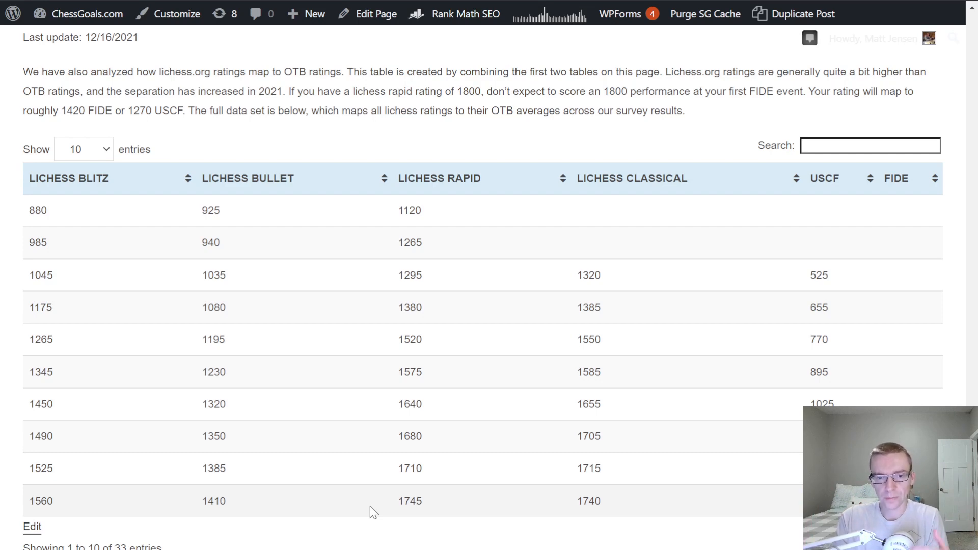
pyautogui.moveTo(411, 493)
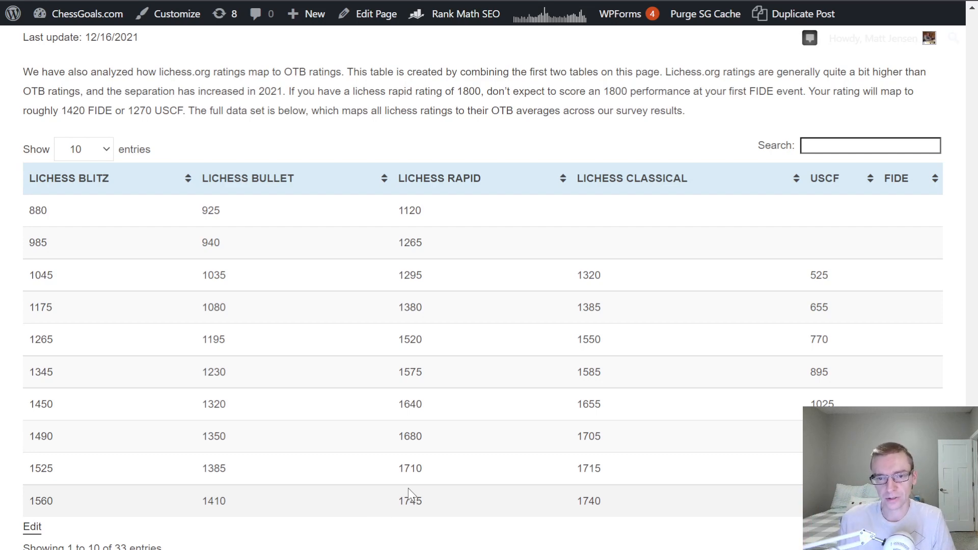
pyautogui.moveTo(53, 228)
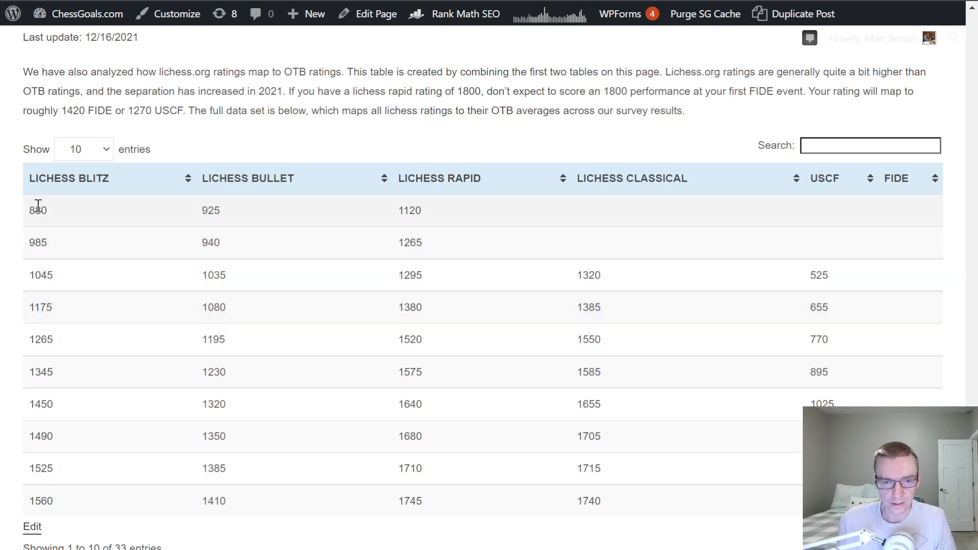
# Highlight the 880 and then the 1175 Lichess blitz ratings in the table.
pyautogui.doubleClick(37, 210)
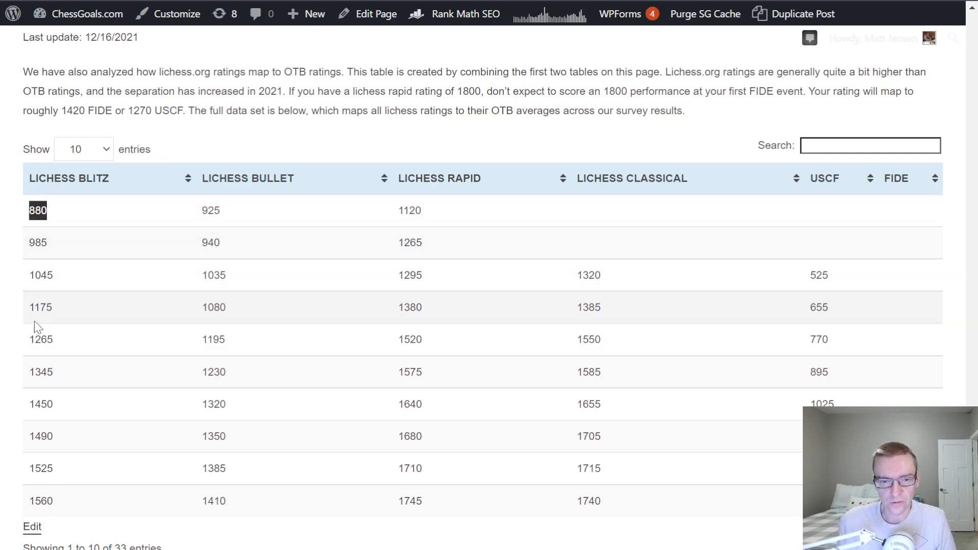
pyautogui.moveTo(127, 398)
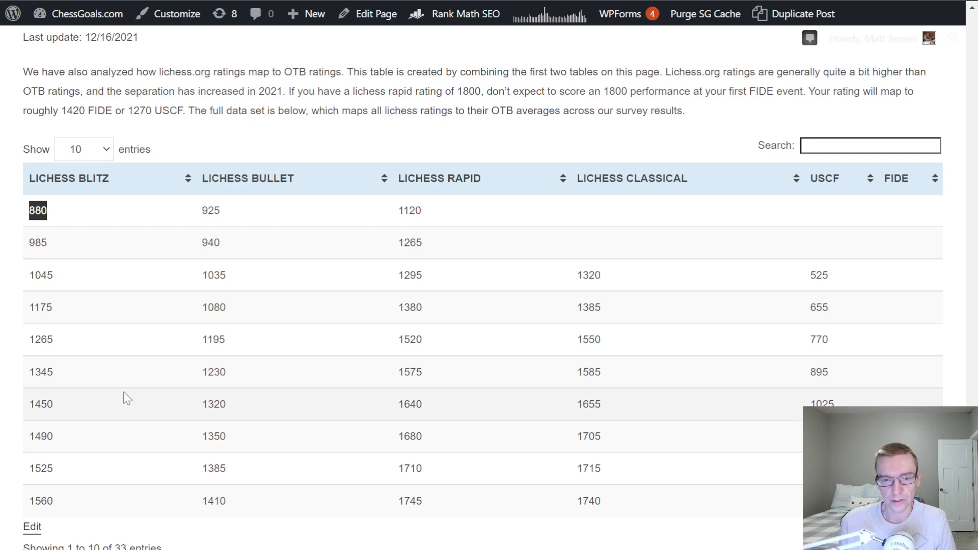
pyautogui.moveTo(34, 303)
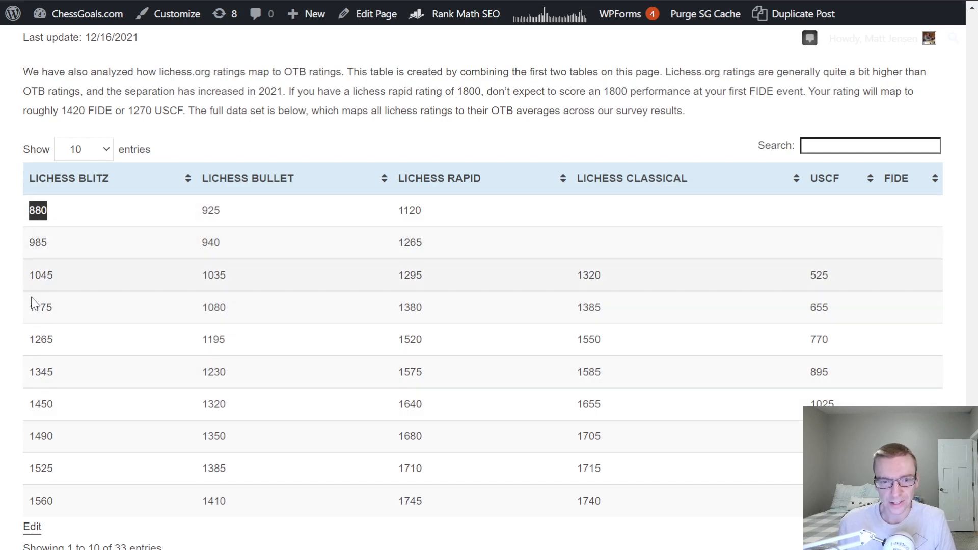
pyautogui.moveTo(76, 378)
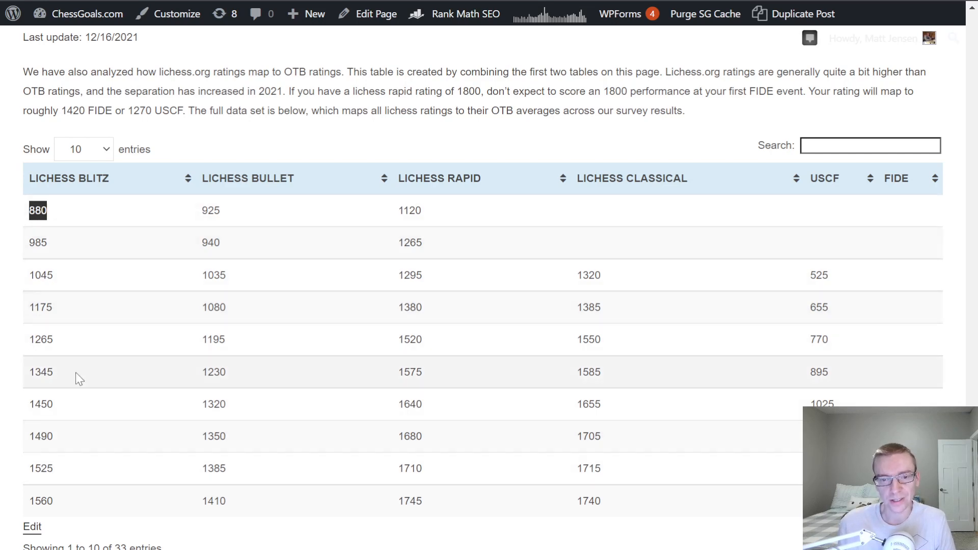
pyautogui.moveTo(34, 307)
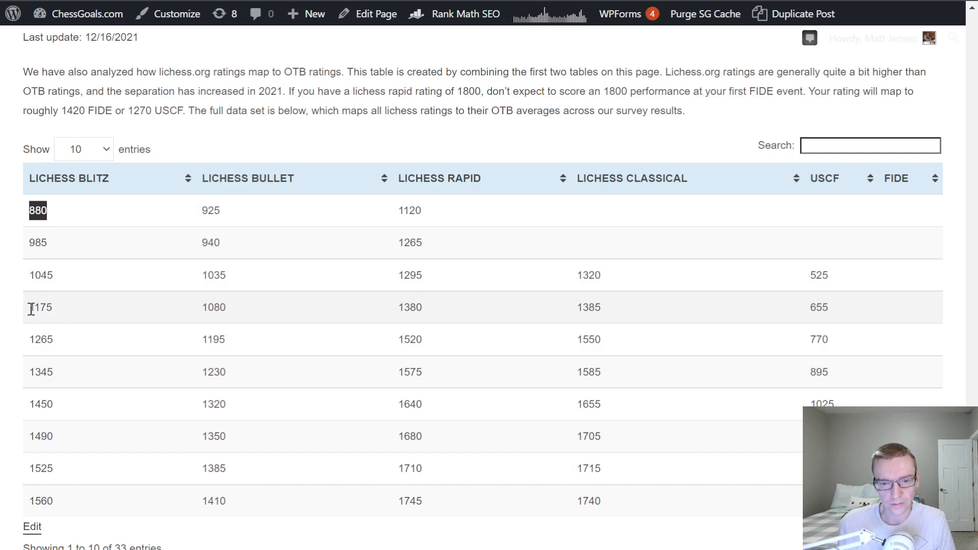
pyautogui.doubleClick(40, 306)
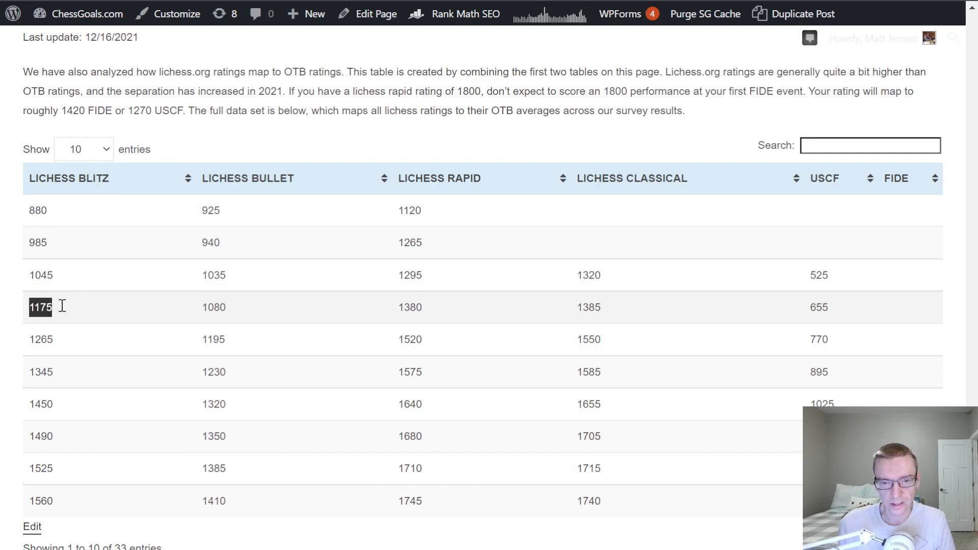
pyautogui.moveTo(105, 307)
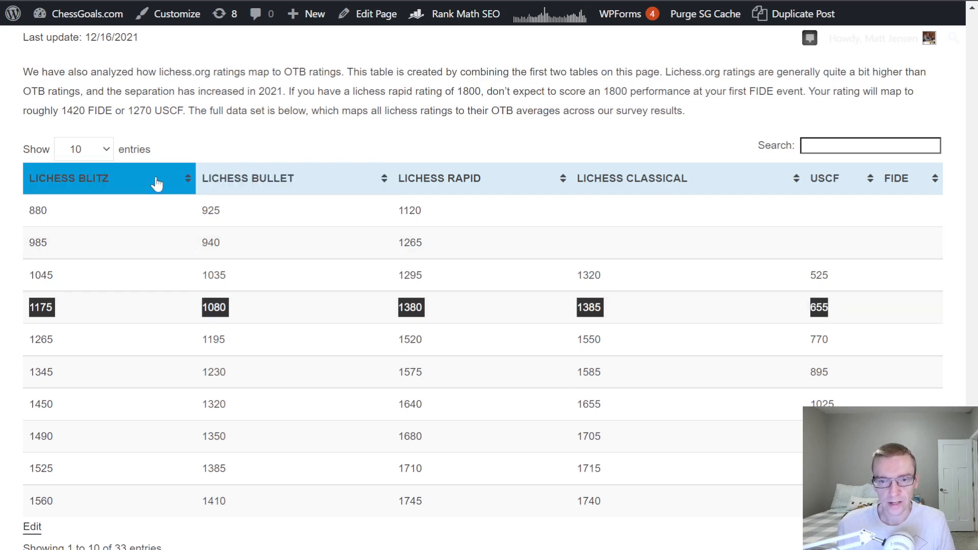
pyautogui.moveTo(231, 137)
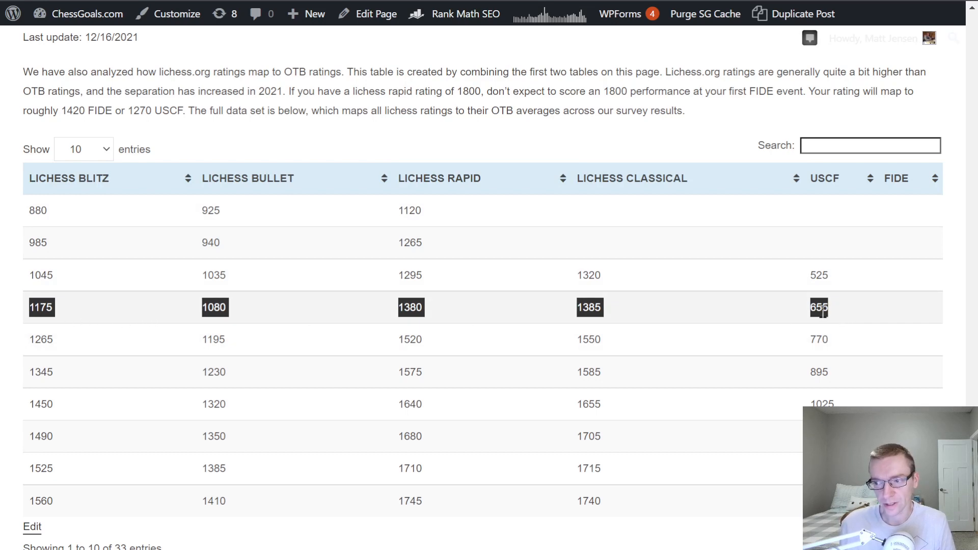
pyautogui.moveTo(86, 312)
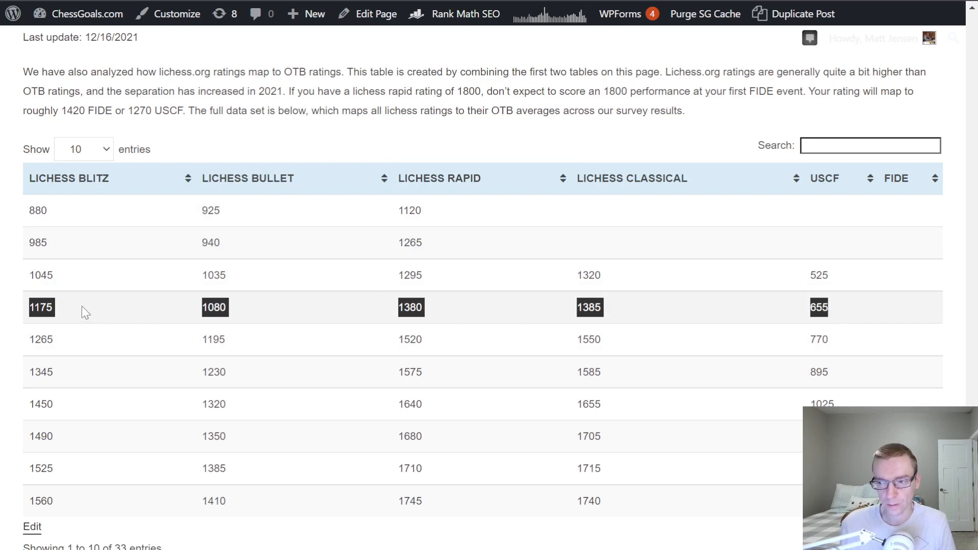
pyautogui.moveTo(789, 312)
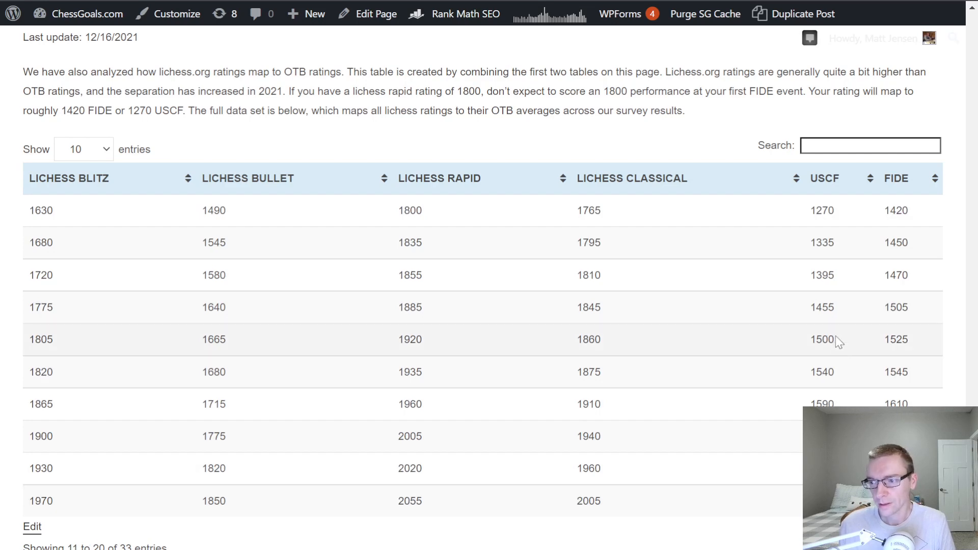
# Select the 2010 Lichess blitz value on the table's entries 21–30 page.
pyautogui.doubleClick(42, 276)
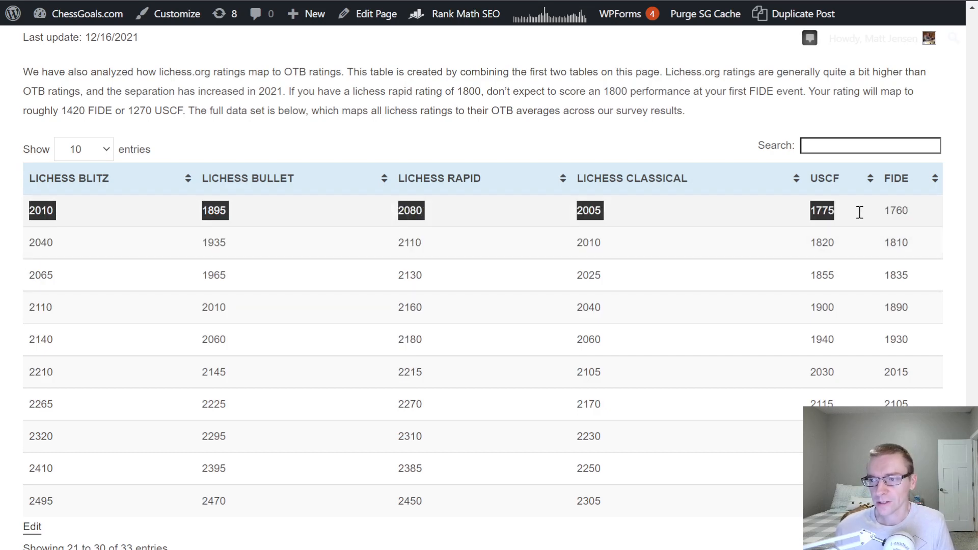
pyautogui.moveTo(898, 226)
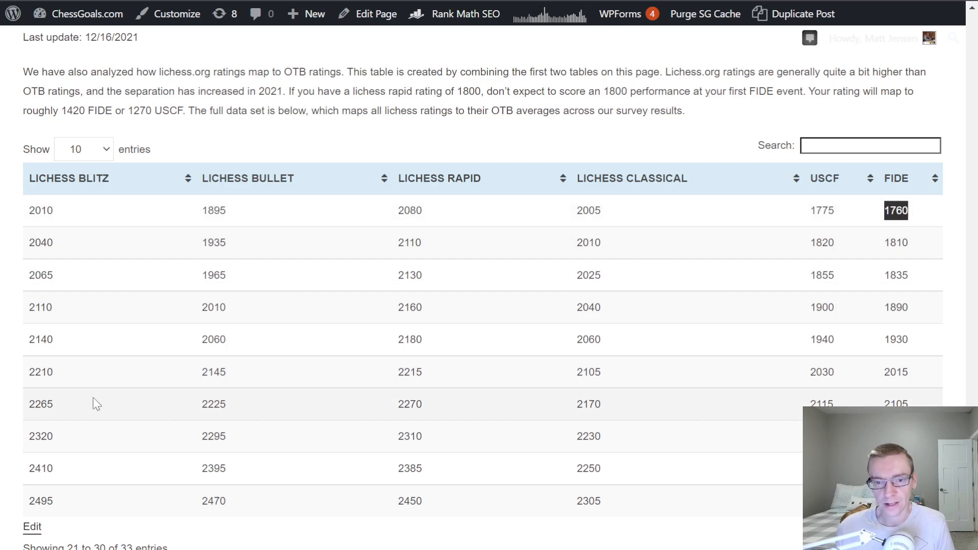
pyautogui.moveTo(915, 223)
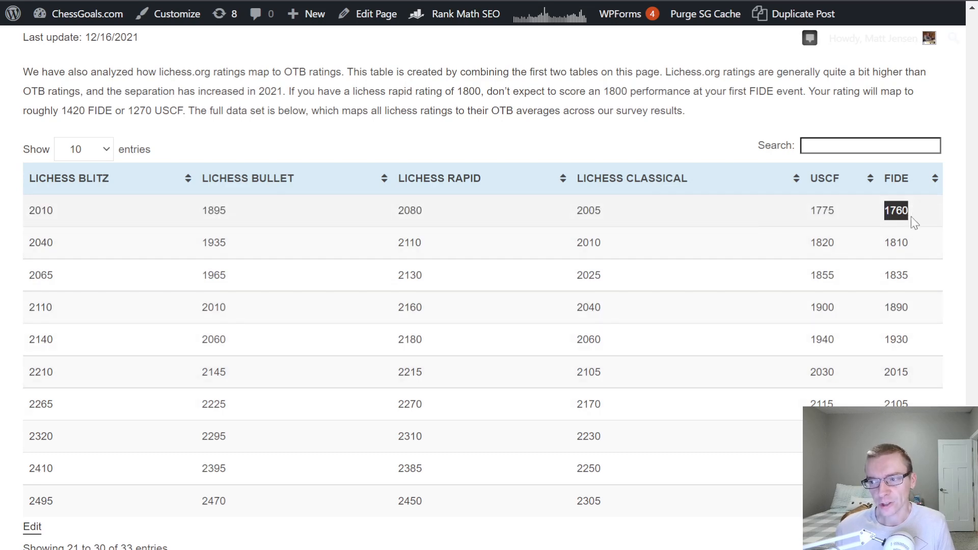
pyautogui.moveTo(912, 276)
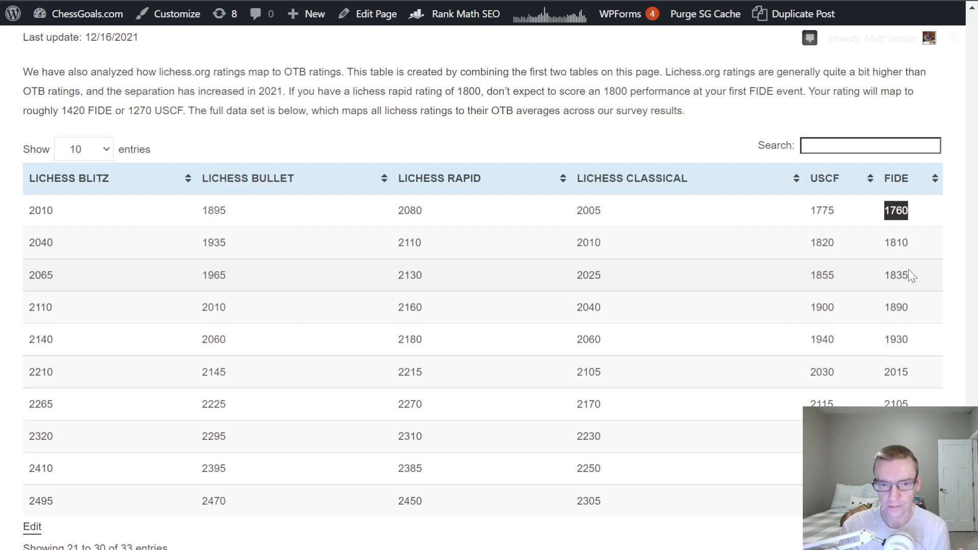
pyautogui.moveTo(812, 313)
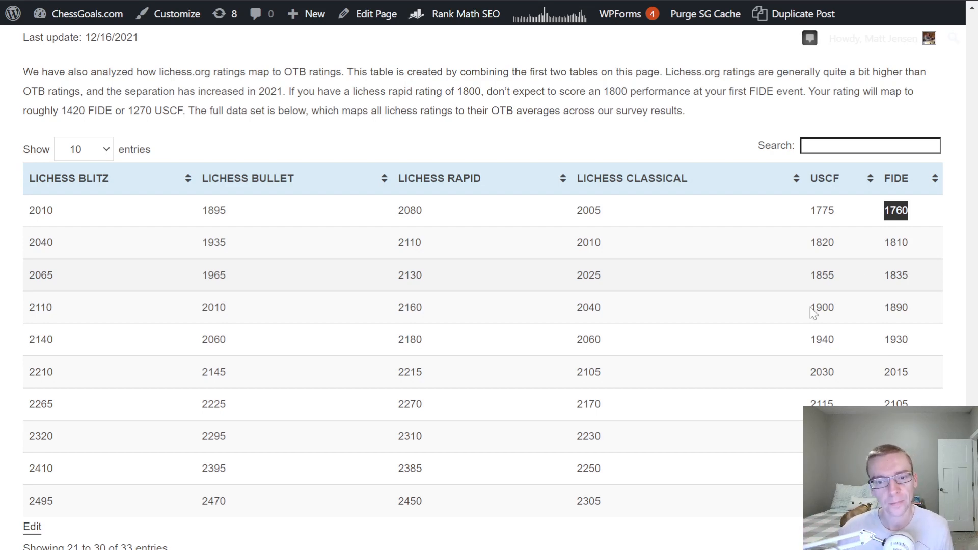
pyautogui.moveTo(39, 425)
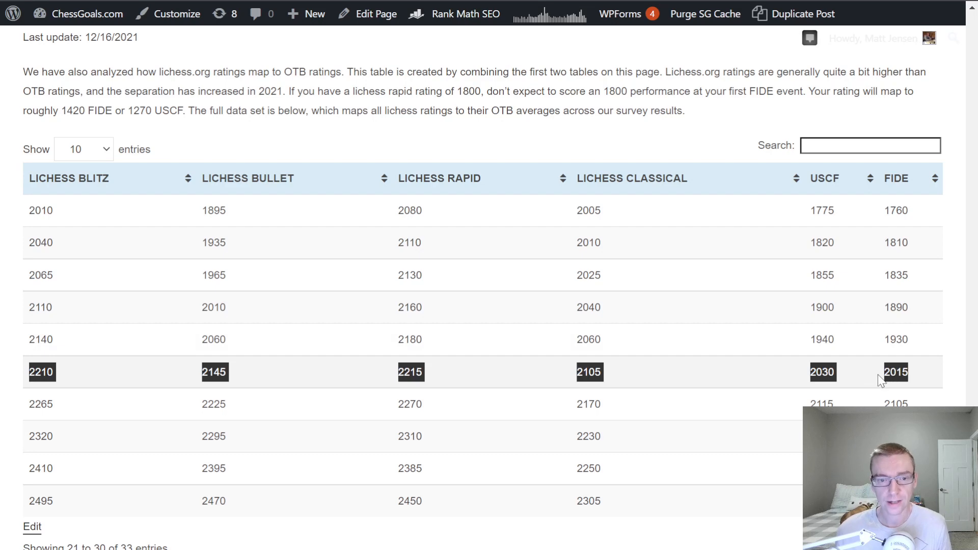
pyautogui.moveTo(882, 389)
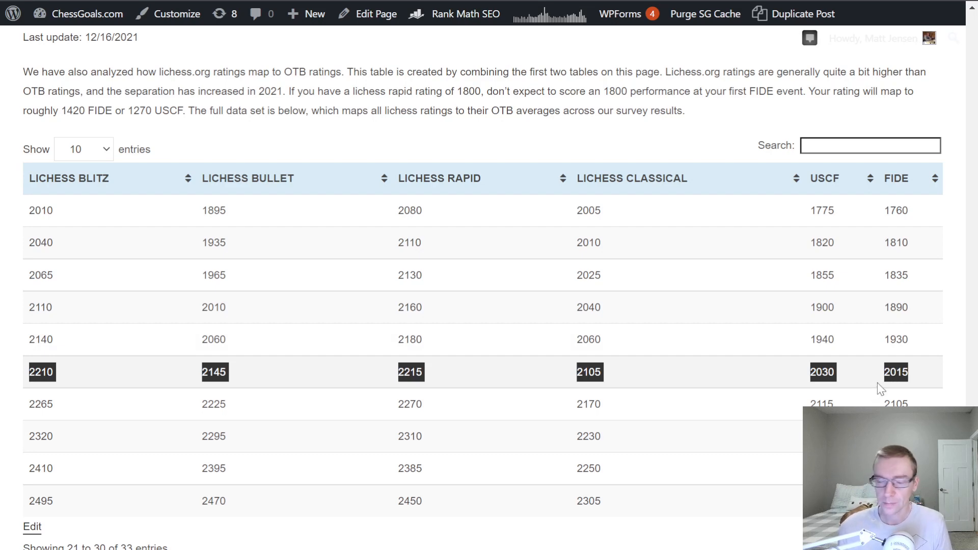
pyautogui.moveTo(865, 376)
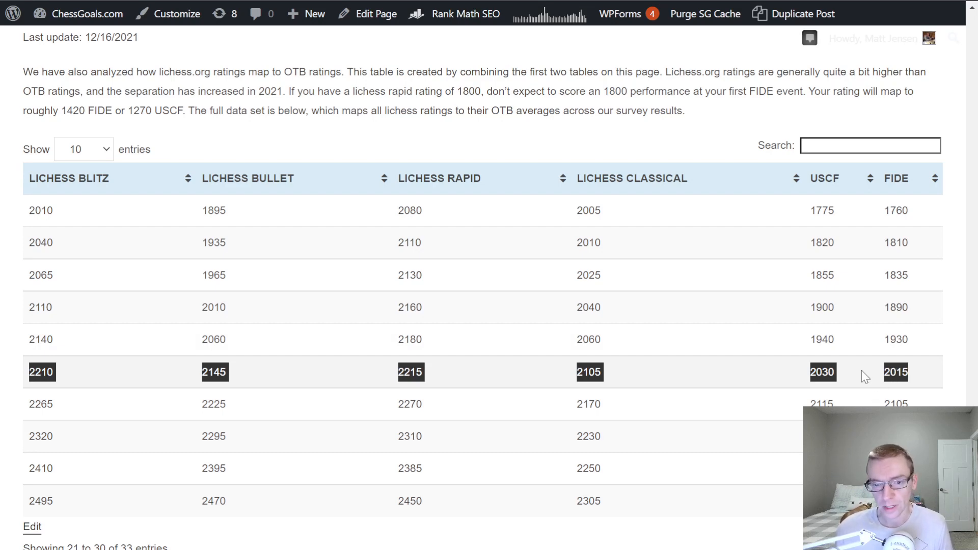